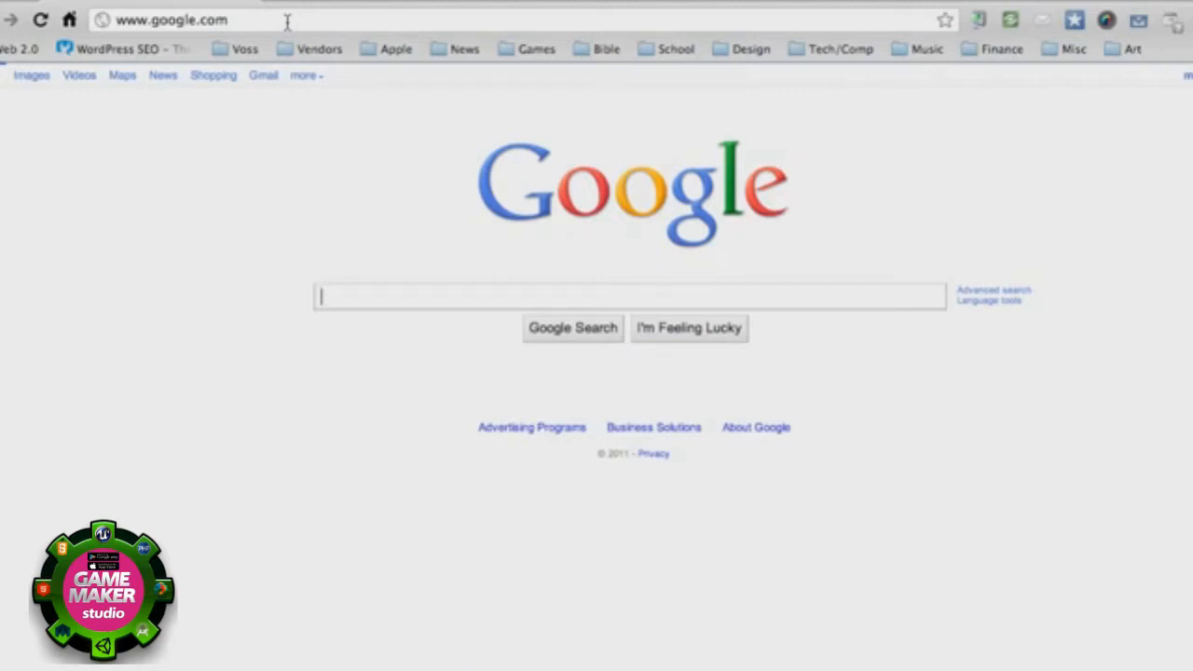
{"action": "mouse_move", "coordinate": [480, 321]}
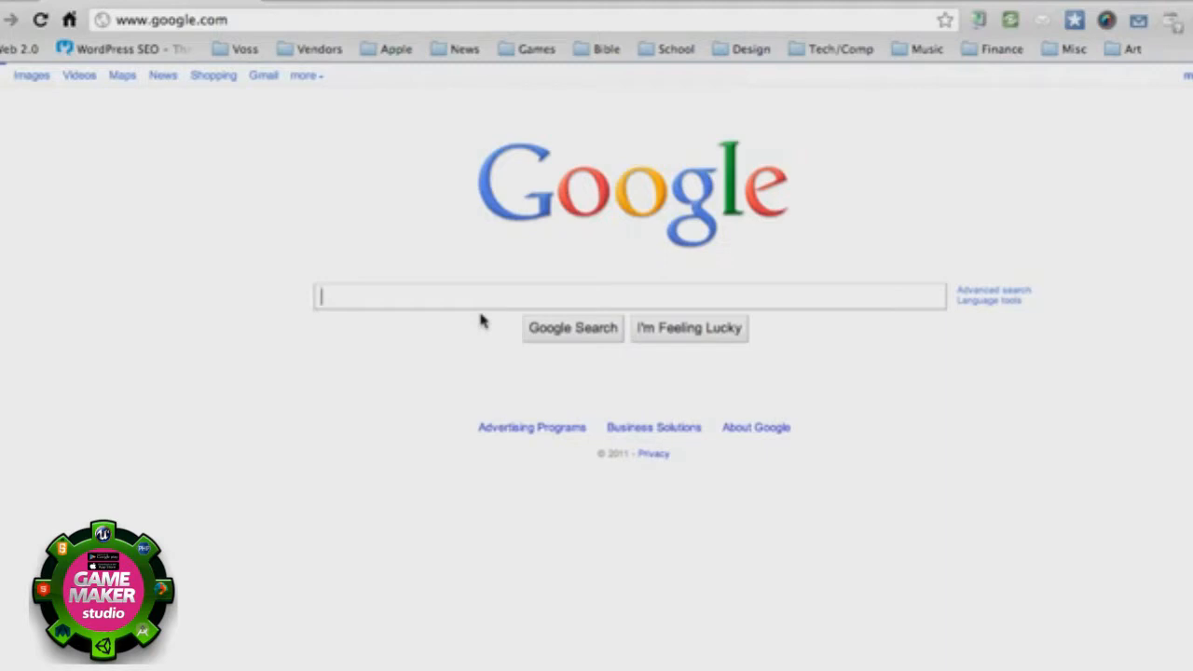
Search Google for "eclipse download" to find the Eclipse Downloads page
{"action": "type", "text": "ecli"}
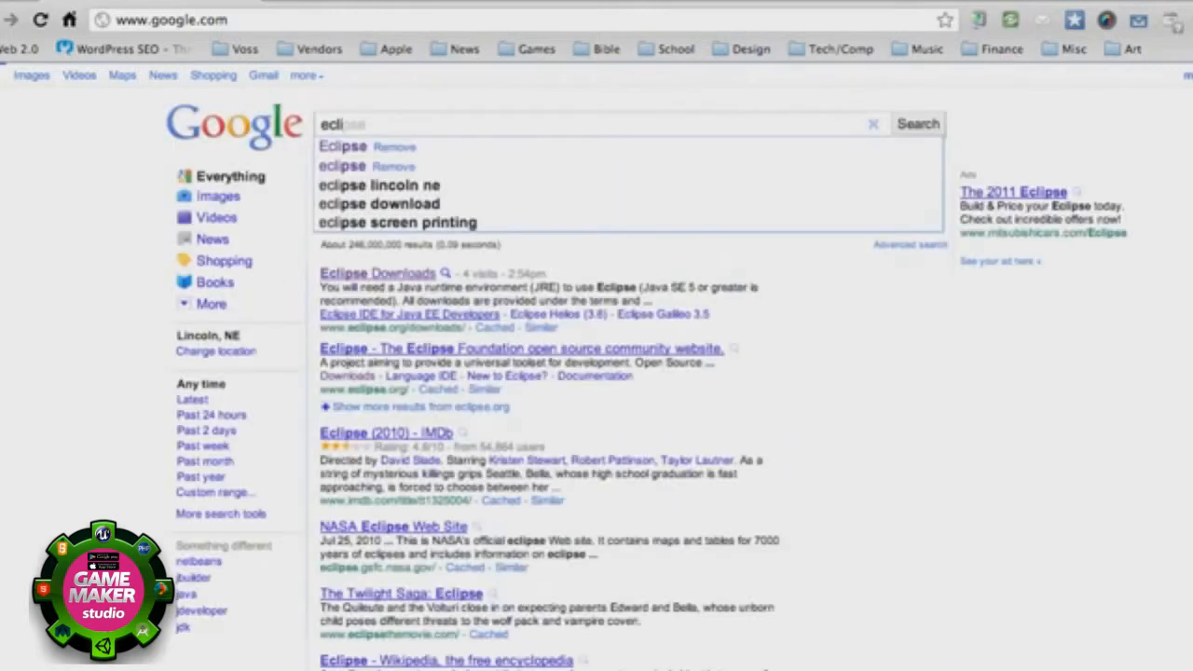
{"action": "type", "text": "pse download"}
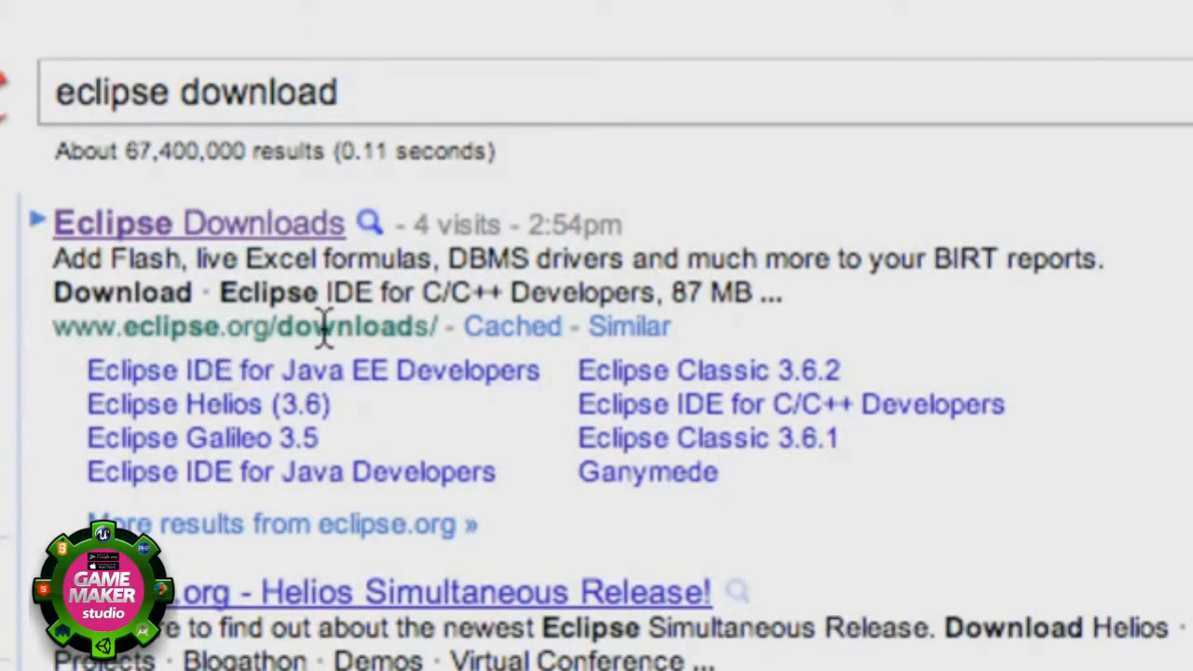
Open the Eclipse Downloads page and keep Mac OS X (Cocoa) selected in the platform dropdown
{"action": "left_click", "coordinate": [197, 224]}
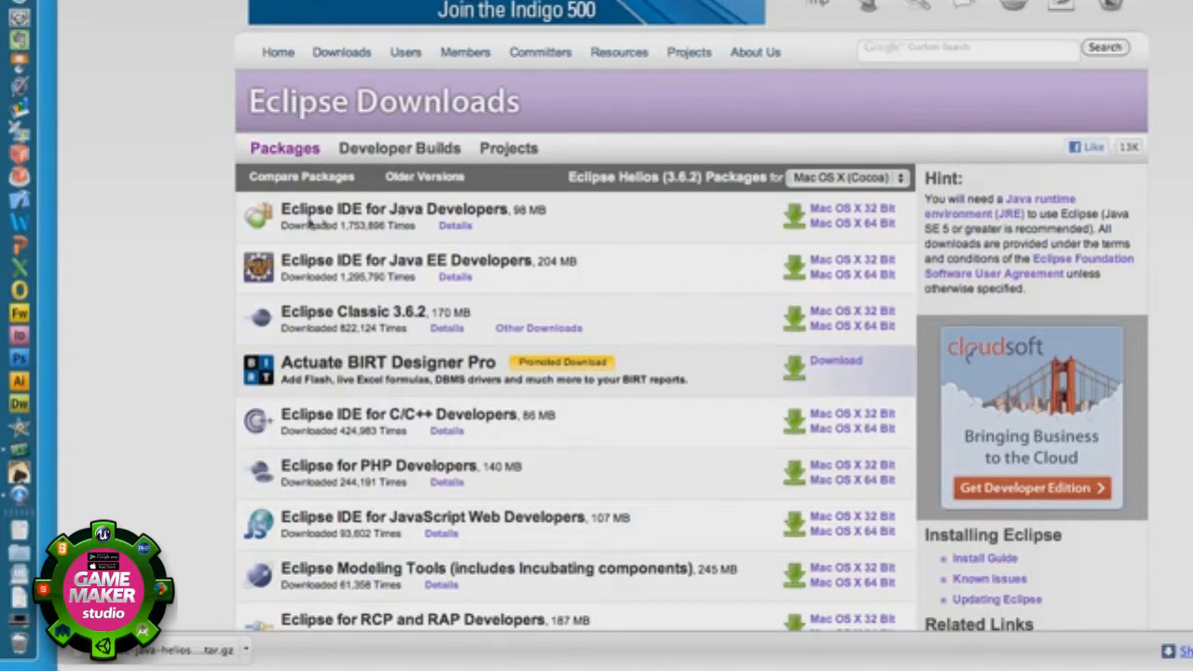
{"action": "scroll", "scroll_direction": "down", "scroll_amount": 3}
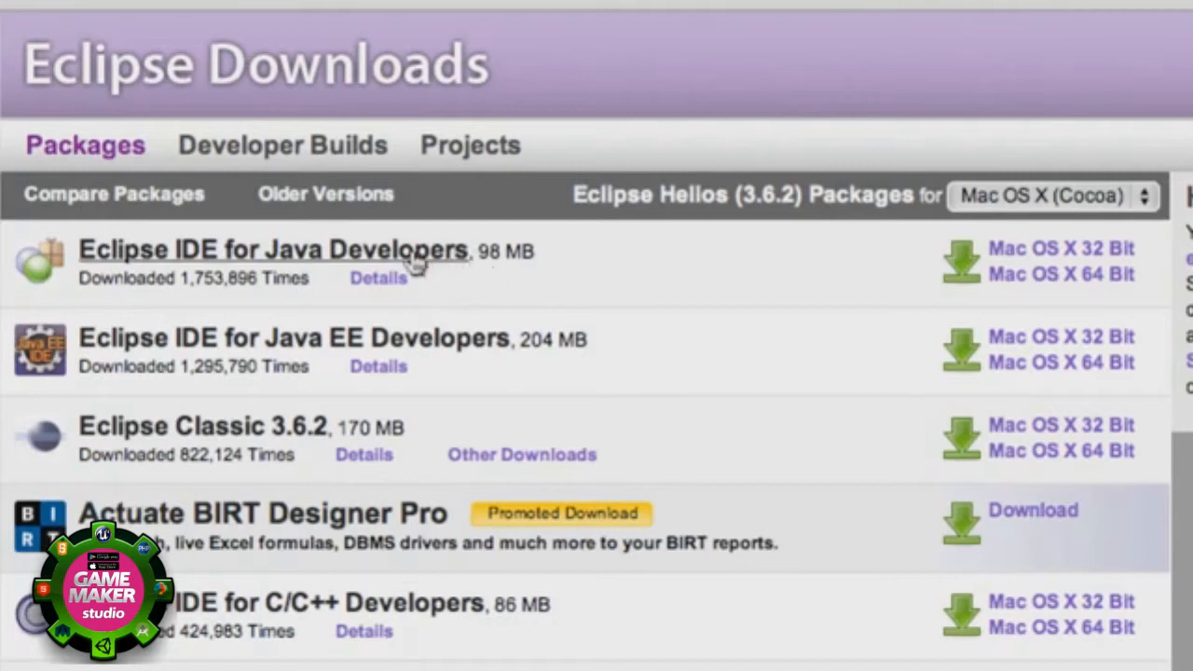
{"action": "mouse_move", "coordinate": [276, 401]}
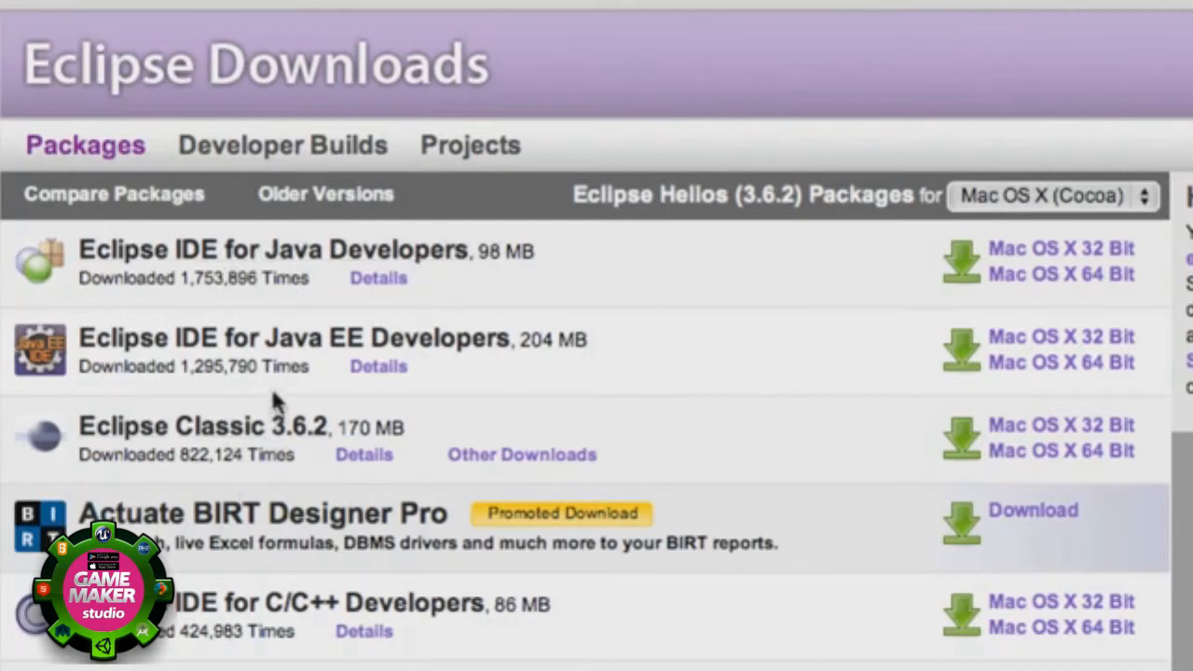
{"action": "mouse_move", "coordinate": [190, 289]}
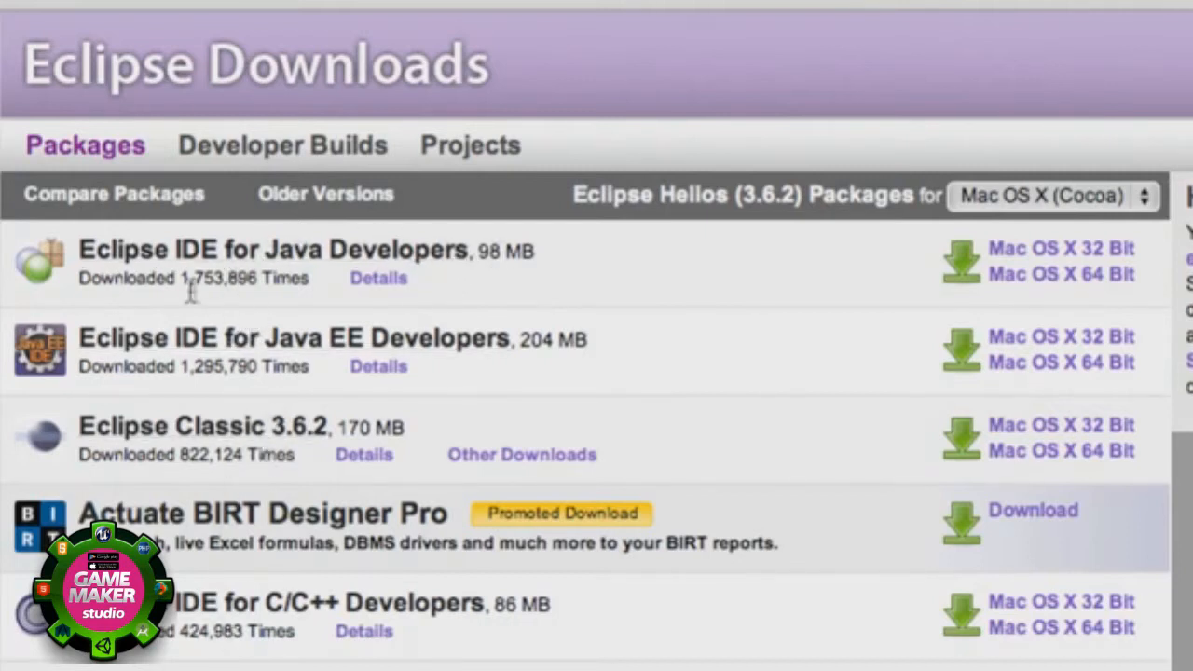
{"action": "mouse_move", "coordinate": [339, 270]}
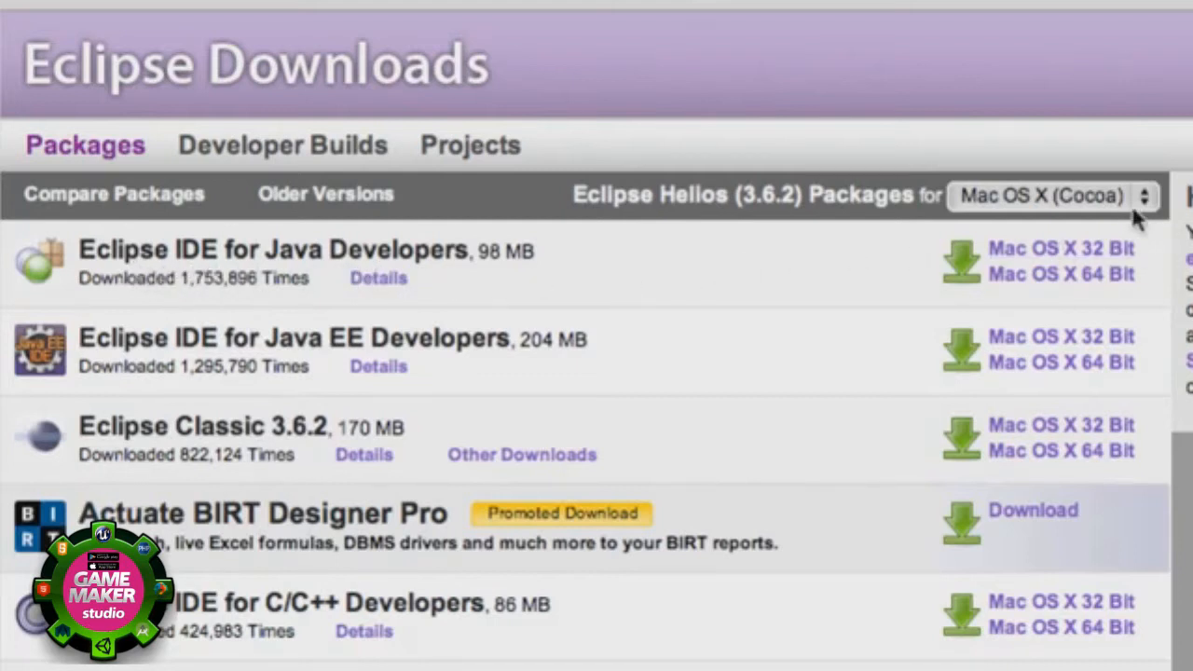
{"action": "left_click", "coordinate": [1051, 195]}
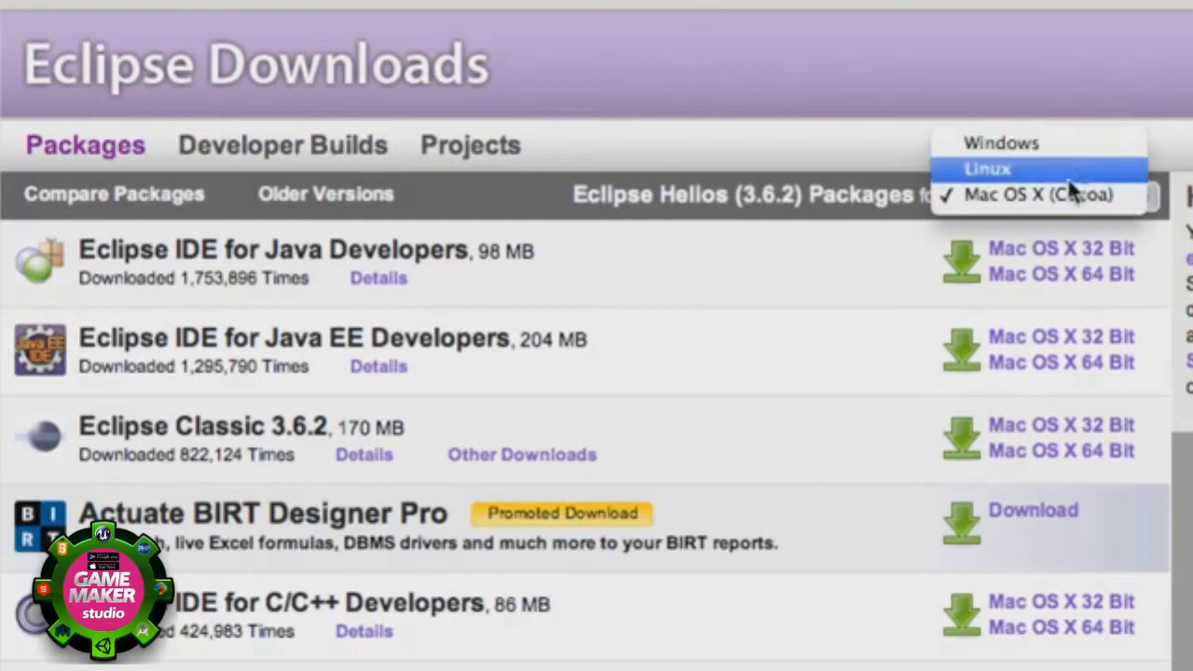
{"action": "mouse_move", "coordinate": [999, 142]}
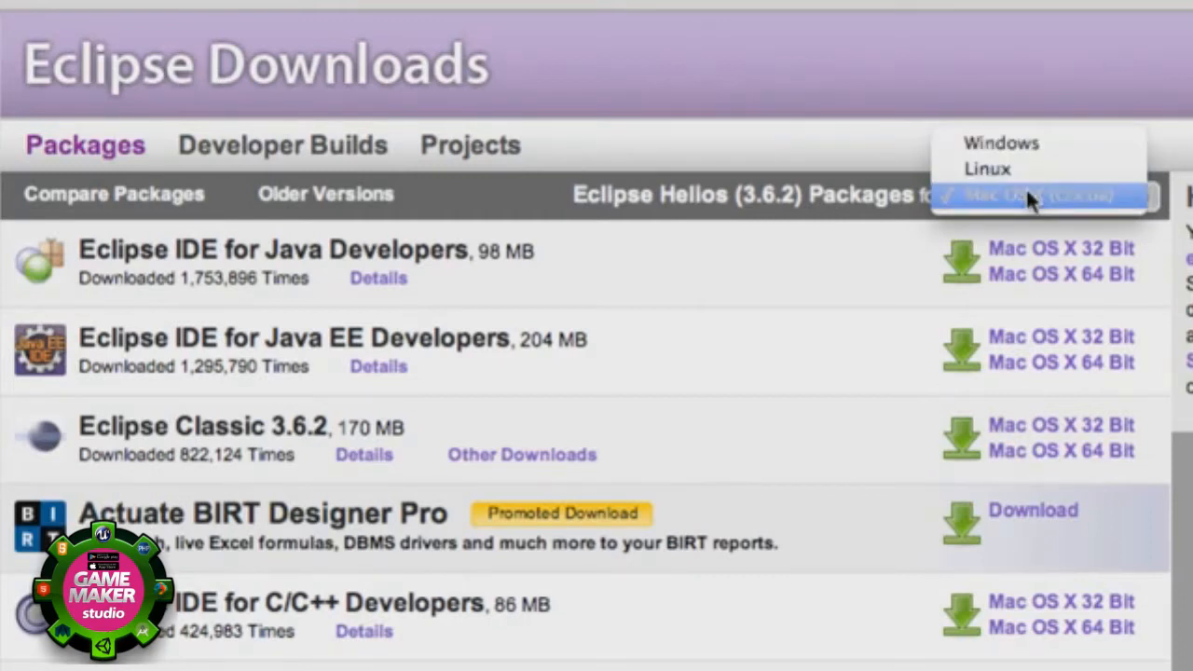
{"action": "left_click", "coordinate": [1036, 195]}
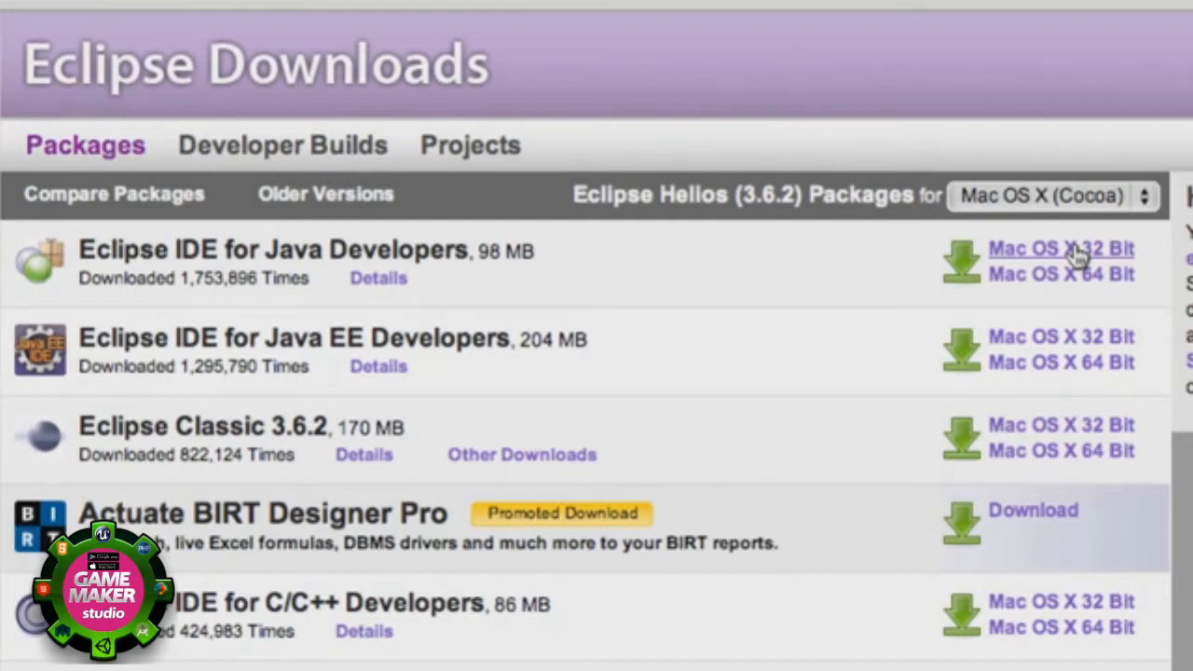
{"action": "mouse_move", "coordinate": [1077, 259]}
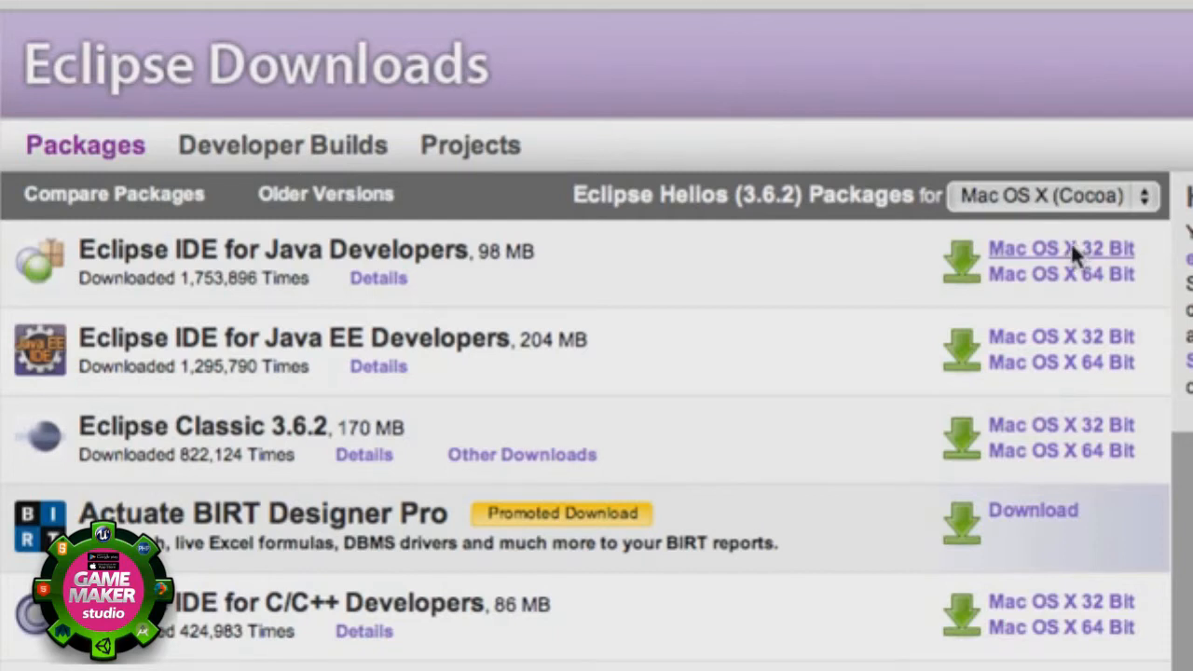
Choose Mac OS X 32 Bit for Eclipse IDE for Java Developers and pick a download mirror
{"action": "left_click", "coordinate": [1058, 247]}
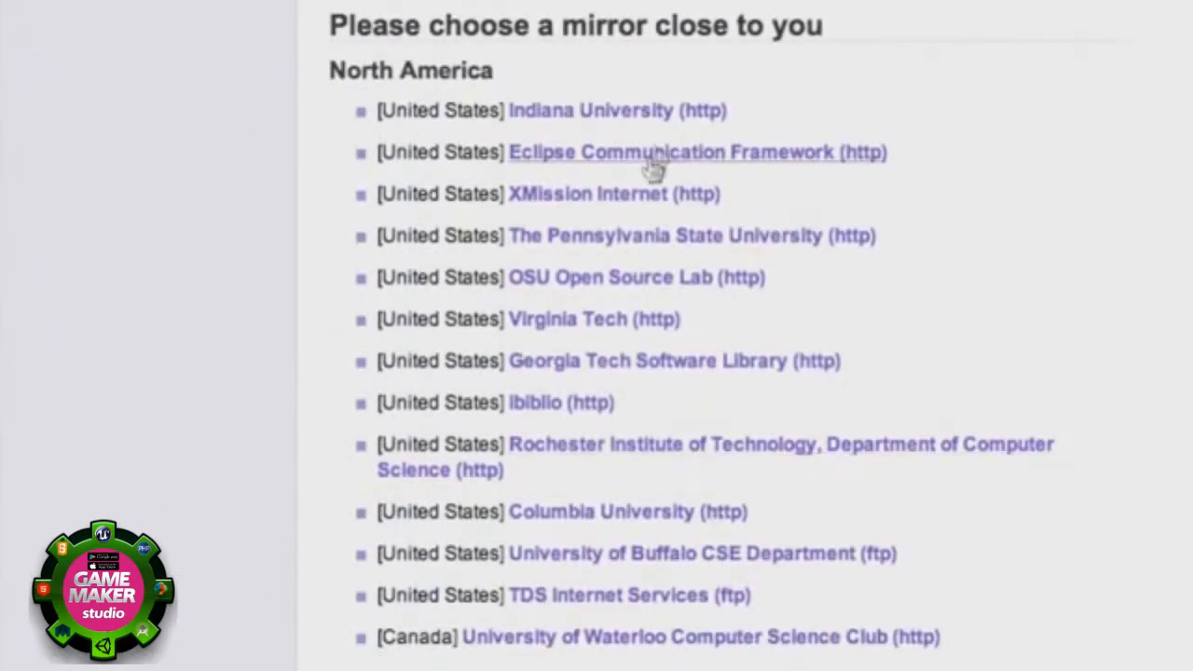
{"action": "mouse_move", "coordinate": [613, 376]}
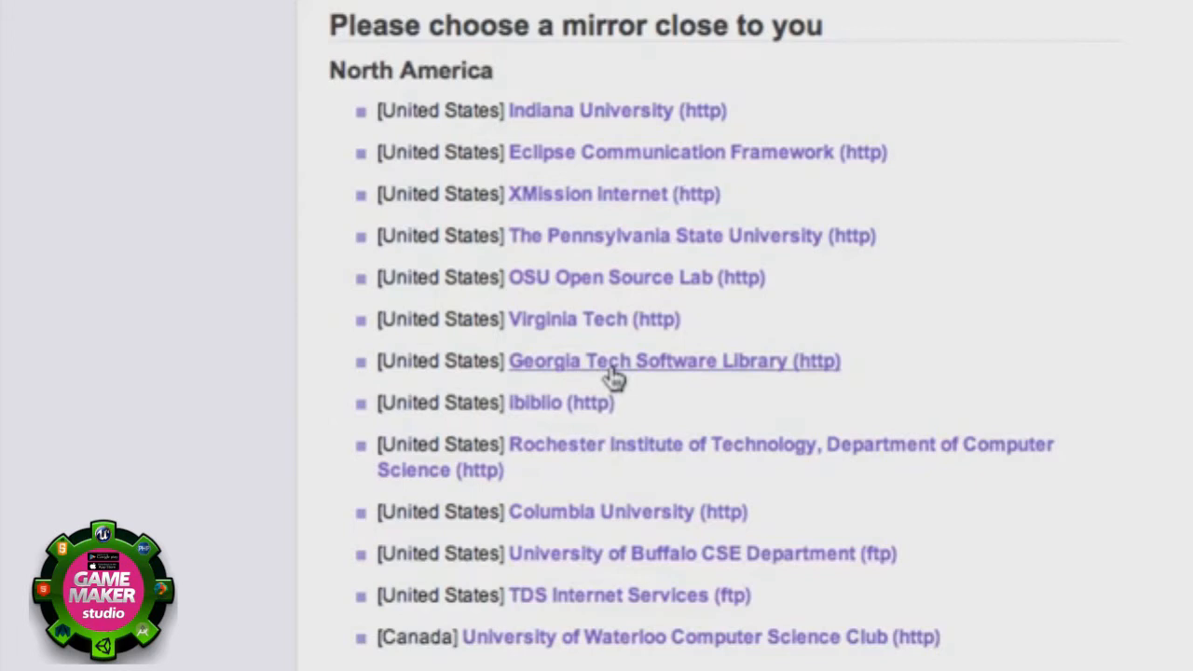
{"action": "left_click", "coordinate": [675, 361]}
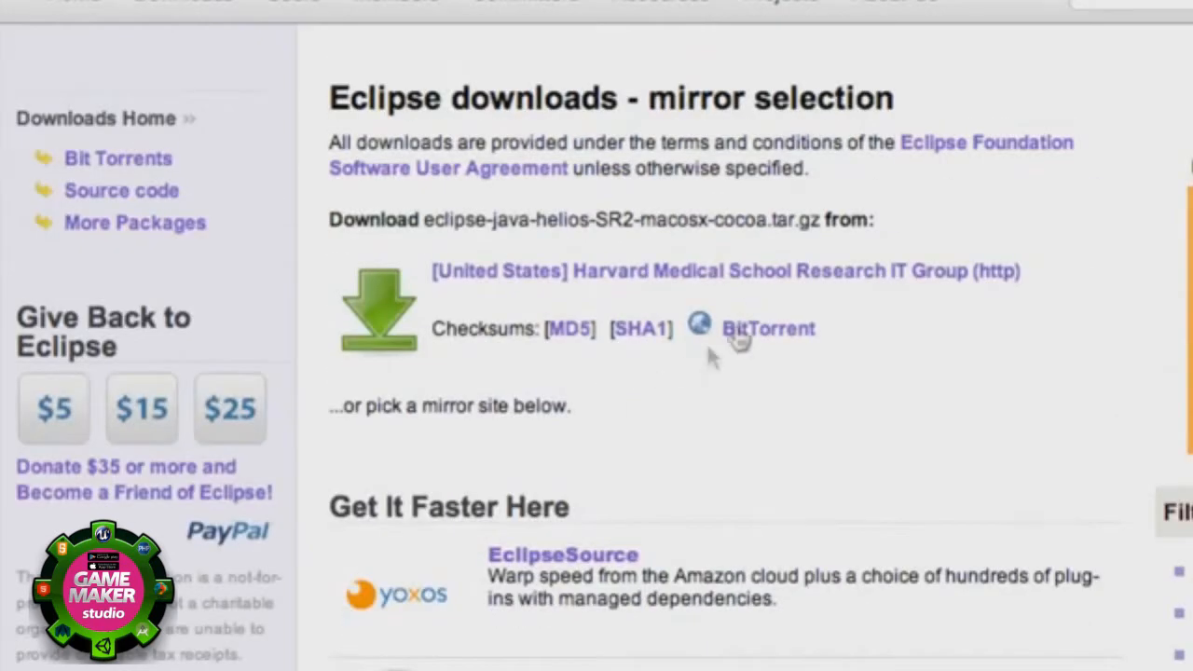
{"action": "mouse_move", "coordinate": [745, 279]}
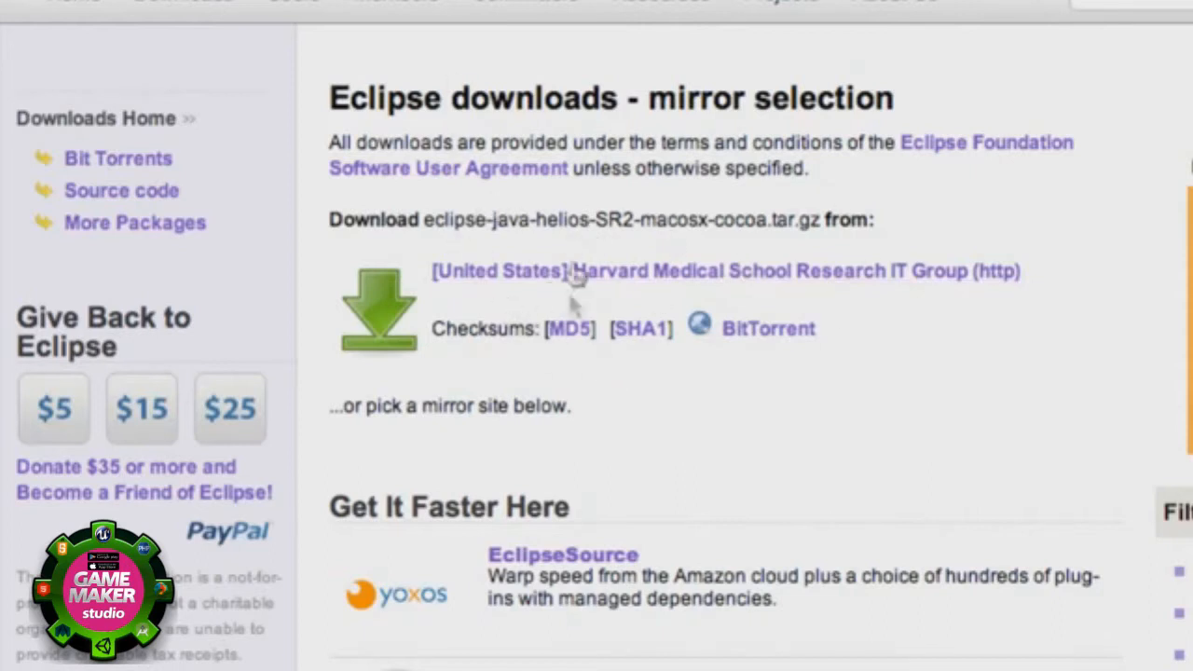
{"action": "mouse_move", "coordinate": [618, 258]}
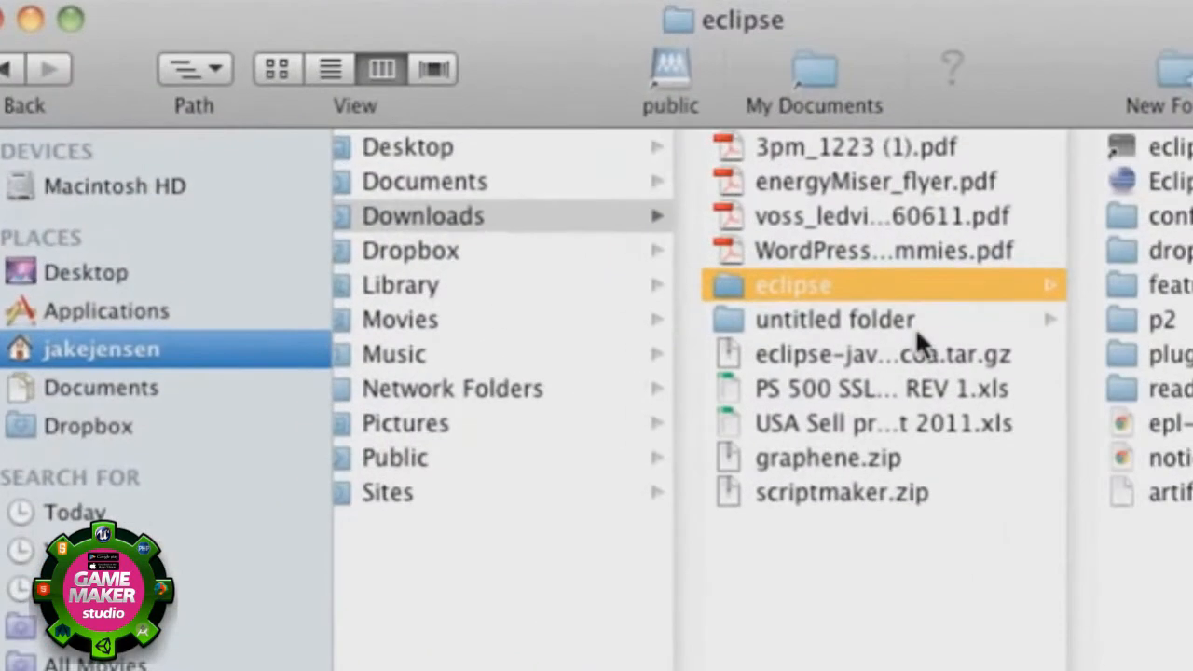
{"action": "mouse_move", "coordinate": [522, 215]}
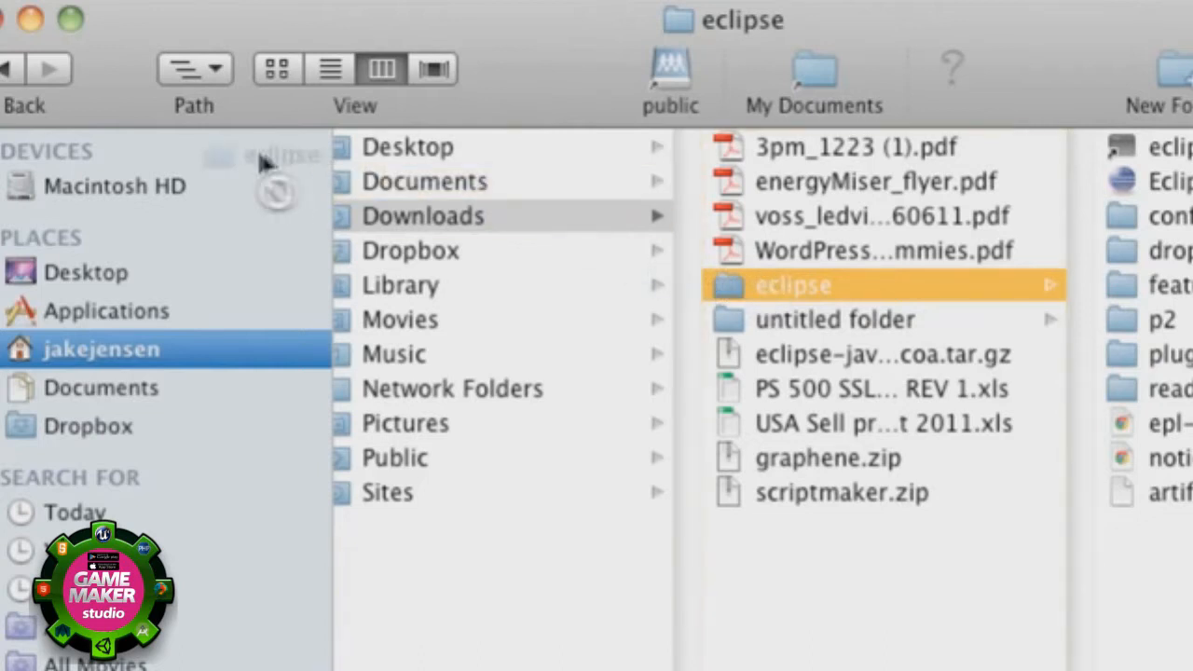
Open Macintosh HD > eclipse in Finder and select the Eclipse application
{"action": "left_click", "coordinate": [115, 187]}
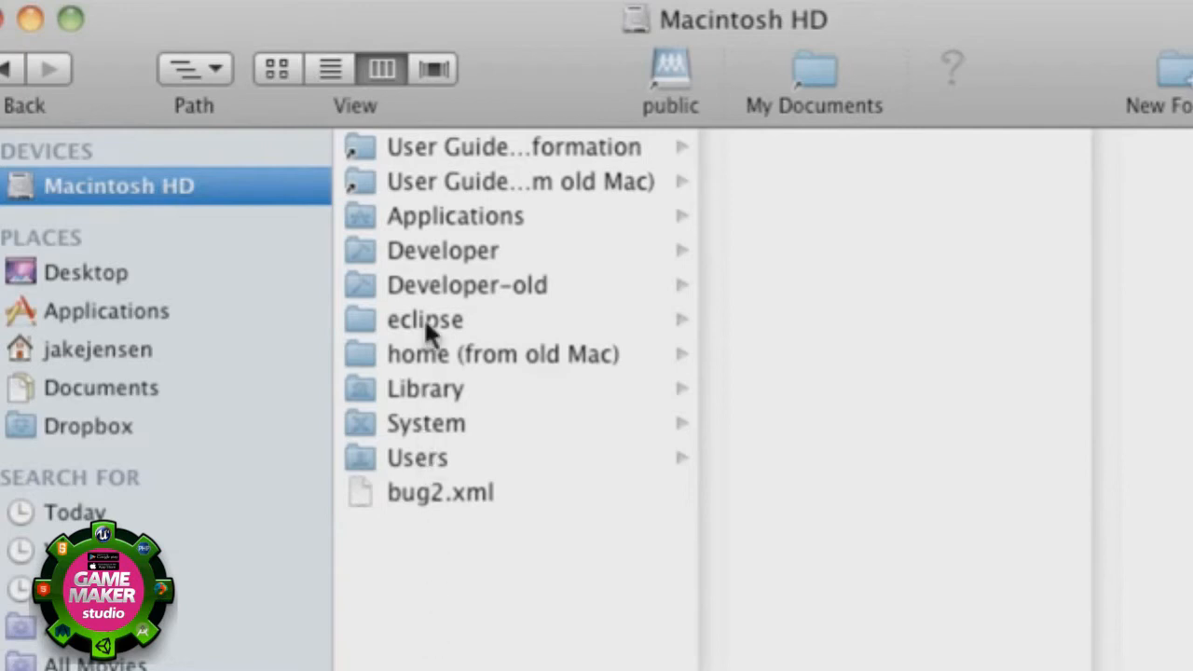
{"action": "left_click", "coordinate": [425, 318]}
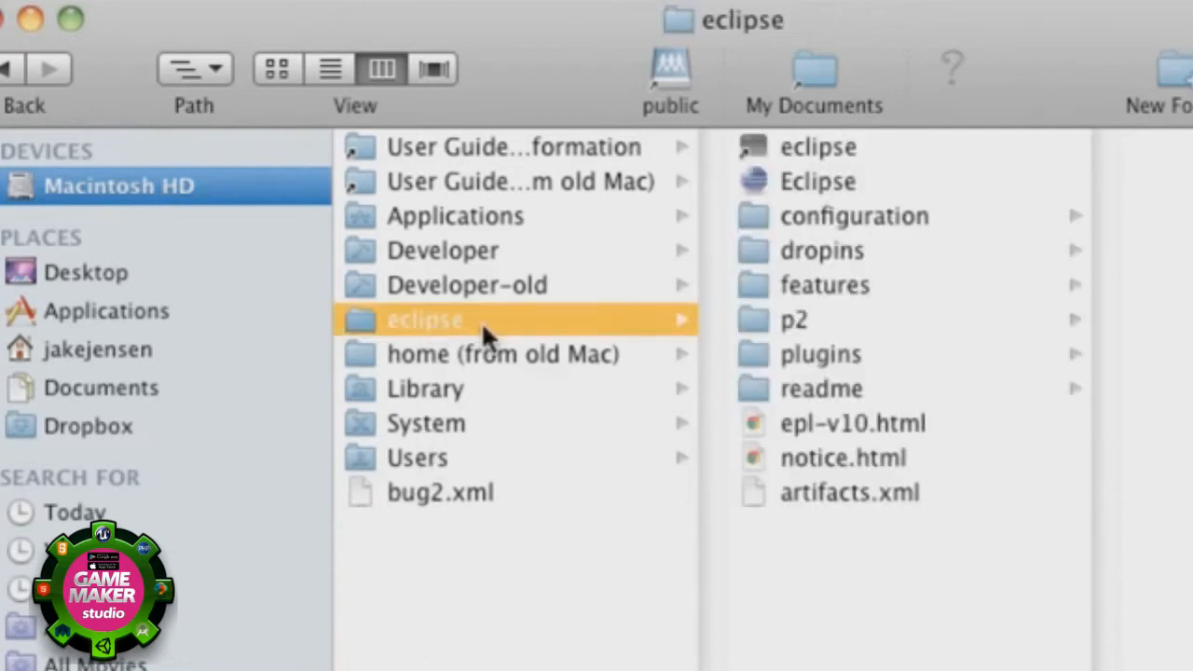
{"action": "mouse_move", "coordinate": [764, 190]}
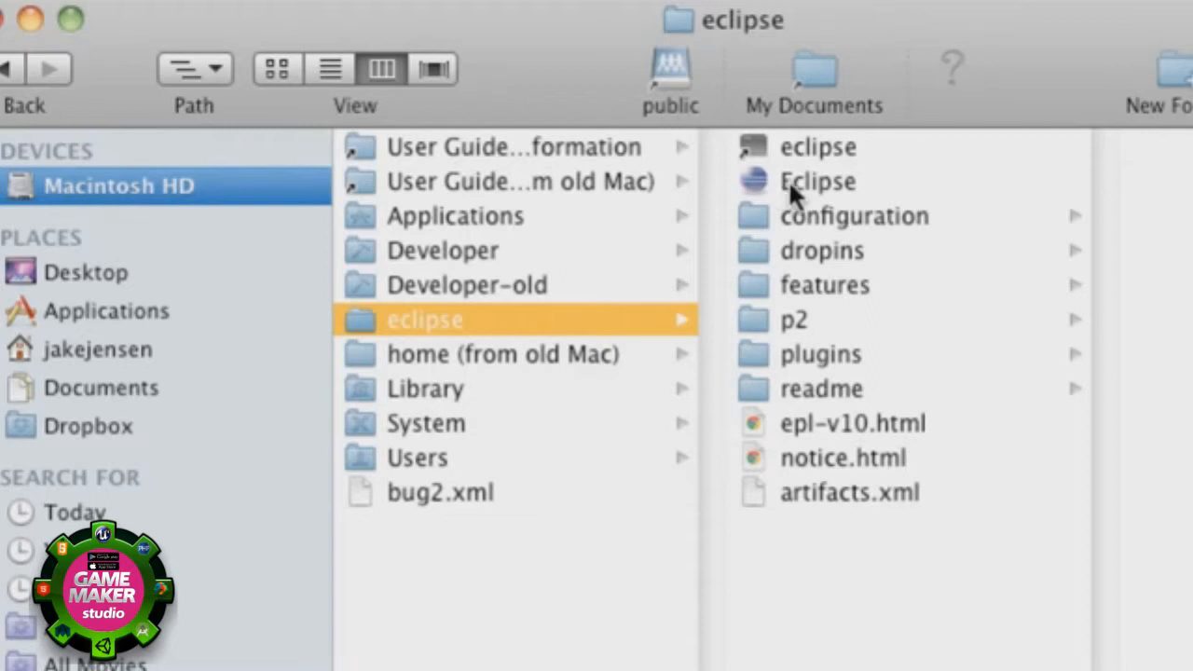
{"action": "left_click", "coordinate": [816, 181]}
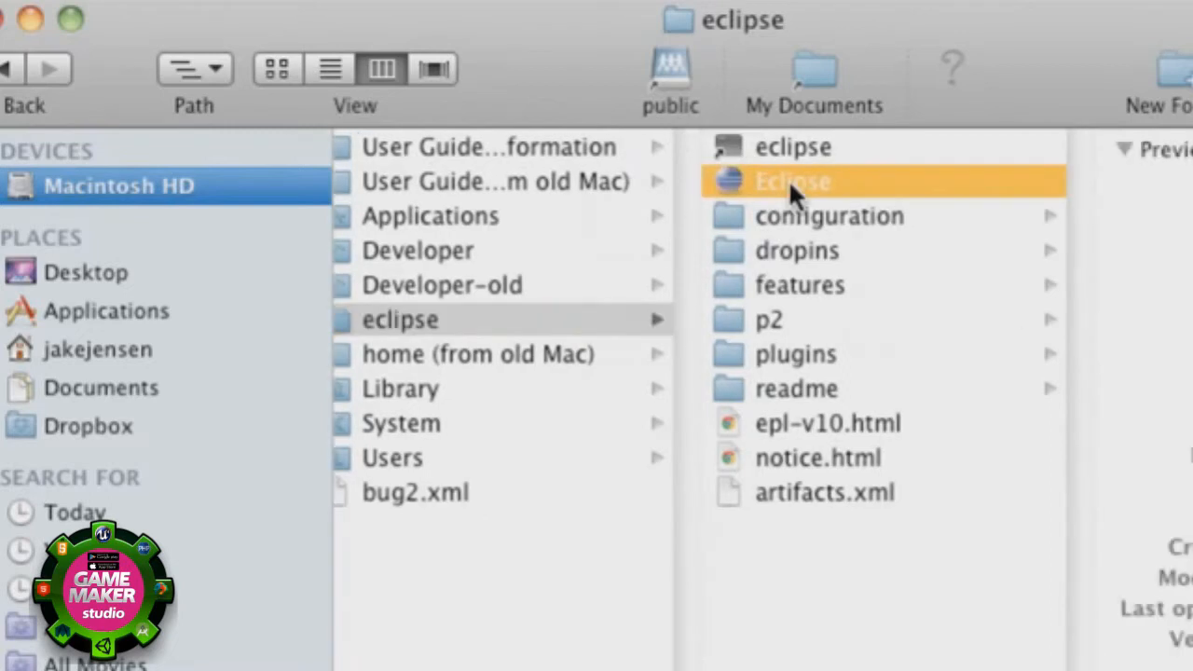
Launch Eclipse and confirm opening the downloaded application at the security warning
{"action": "double_click", "coordinate": [792, 181]}
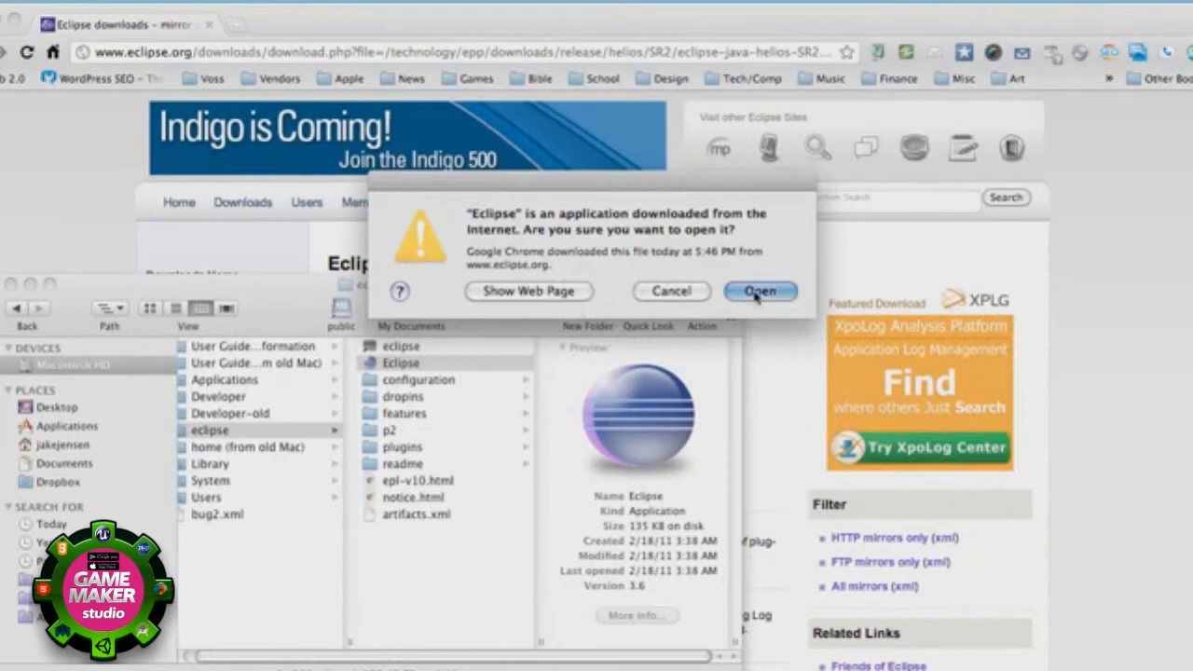
{"action": "left_click", "coordinate": [761, 290]}
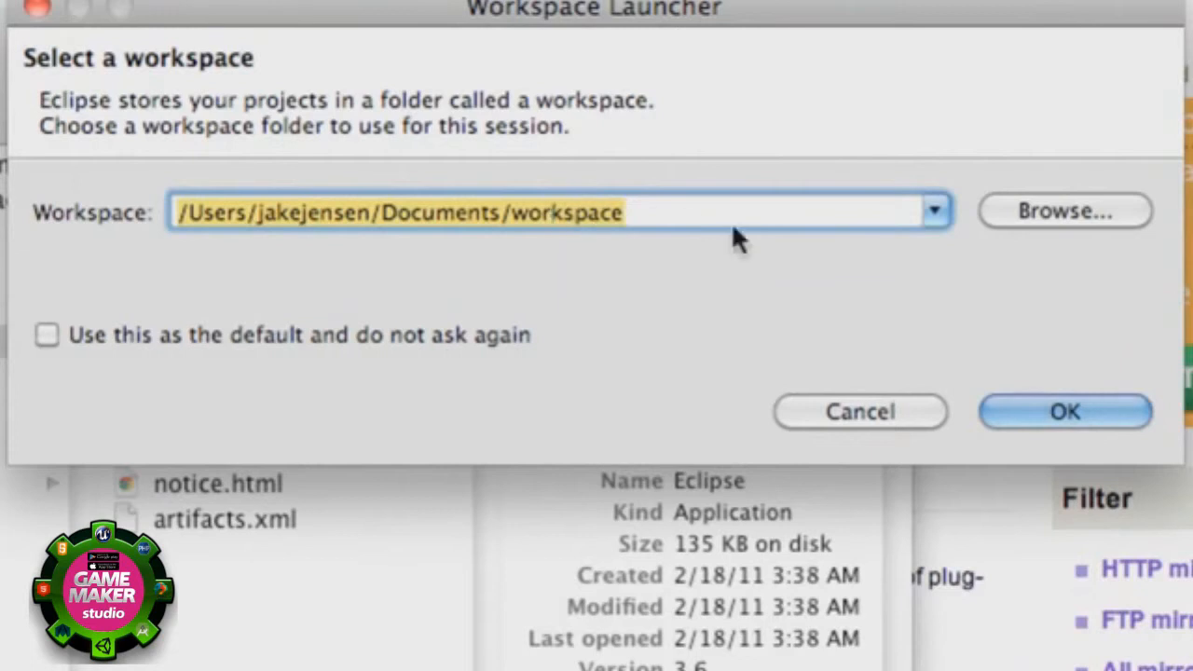
{"action": "mouse_move", "coordinate": [1015, 233]}
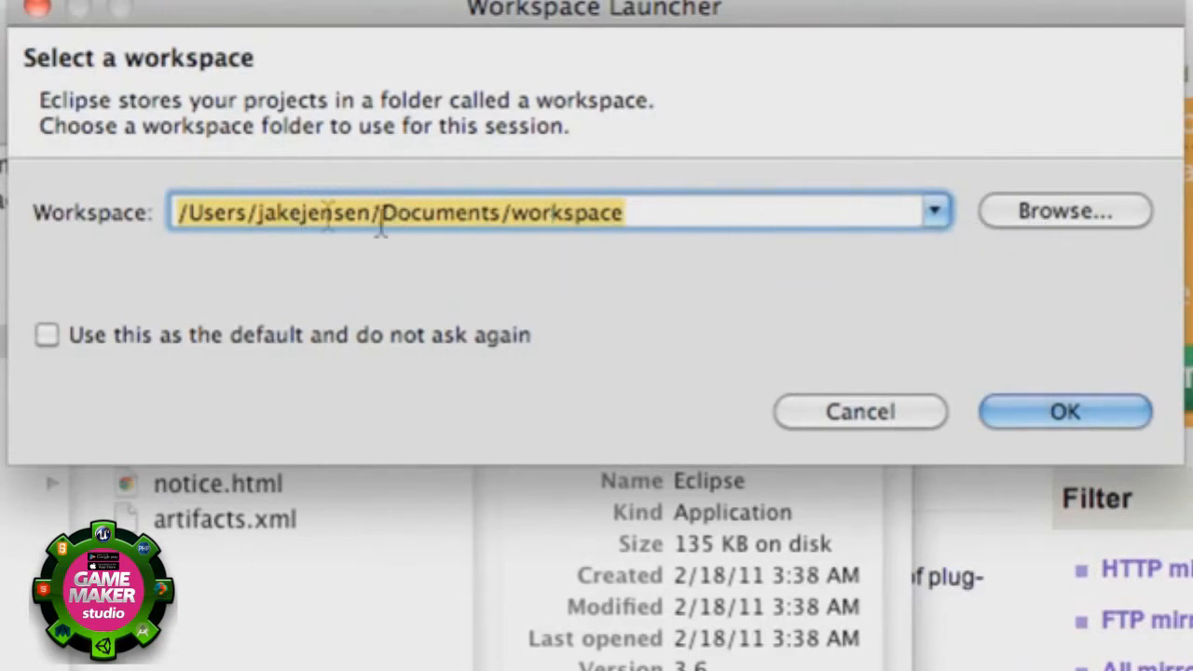
{"action": "mouse_move", "coordinate": [1058, 220]}
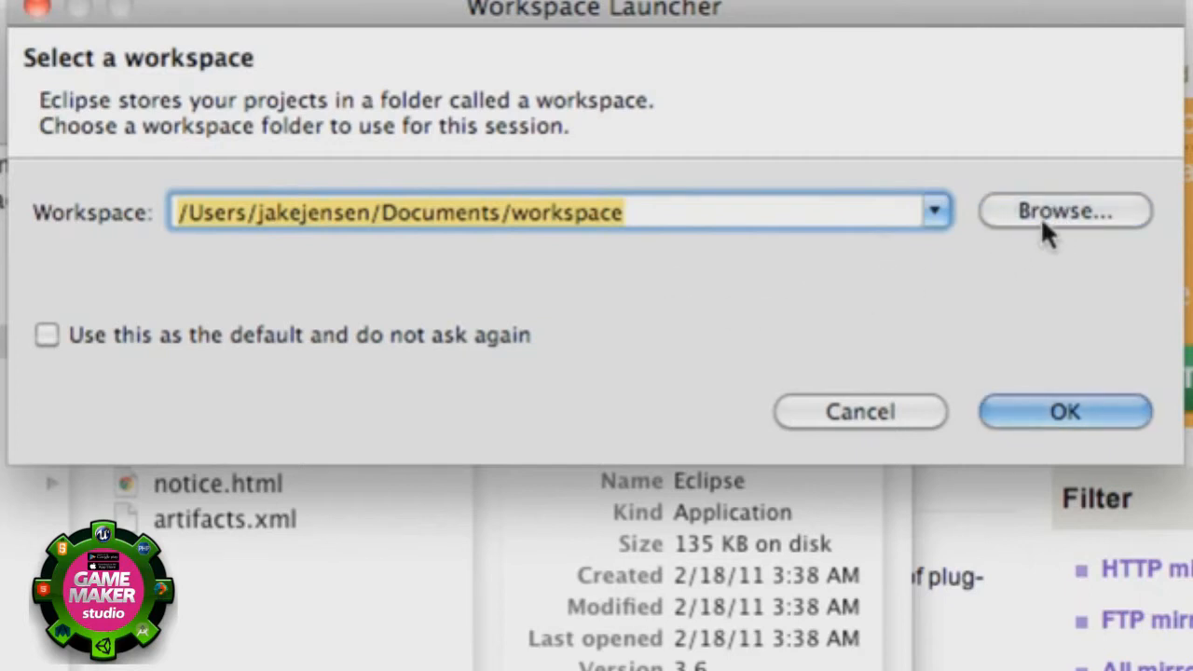
Create a new thenewboston folder in Documents and choose it as the workspace location
{"action": "left_click", "coordinate": [1064, 211]}
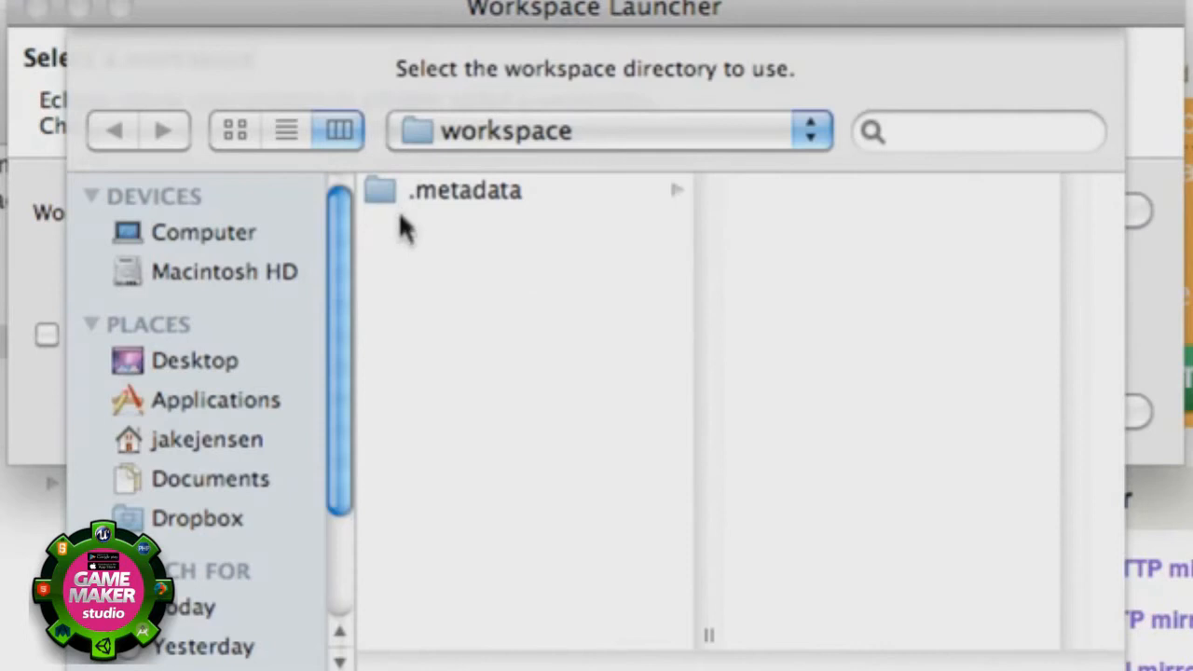
{"action": "mouse_move", "coordinate": [227, 507]}
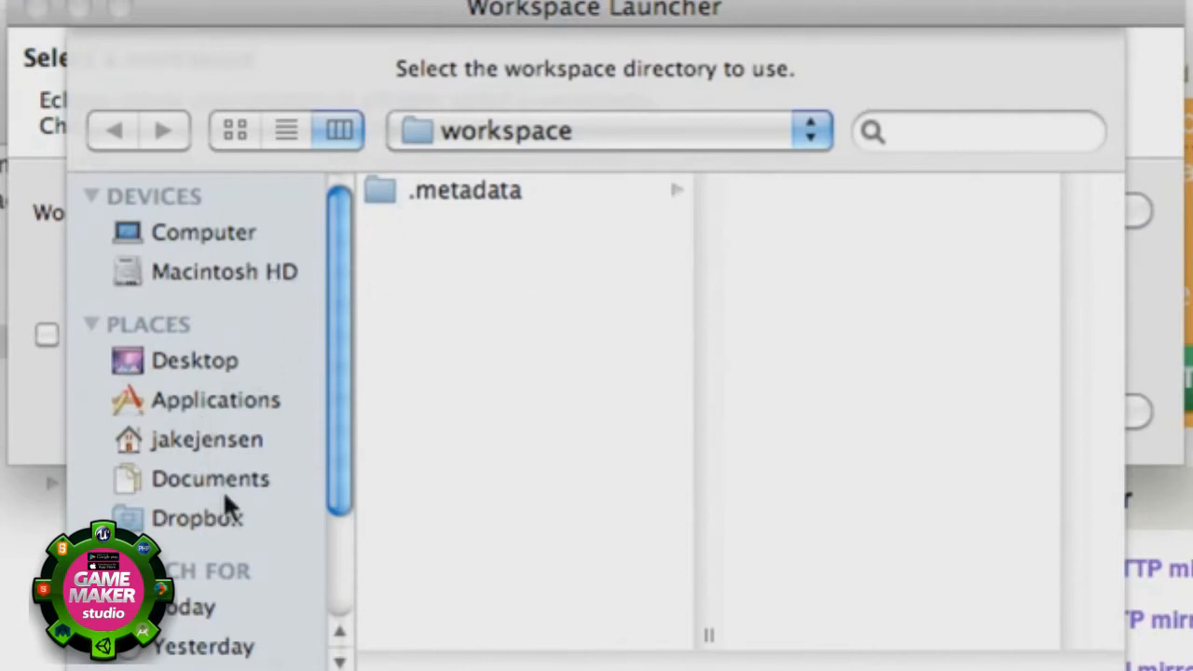
{"action": "left_click", "coordinate": [208, 477]}
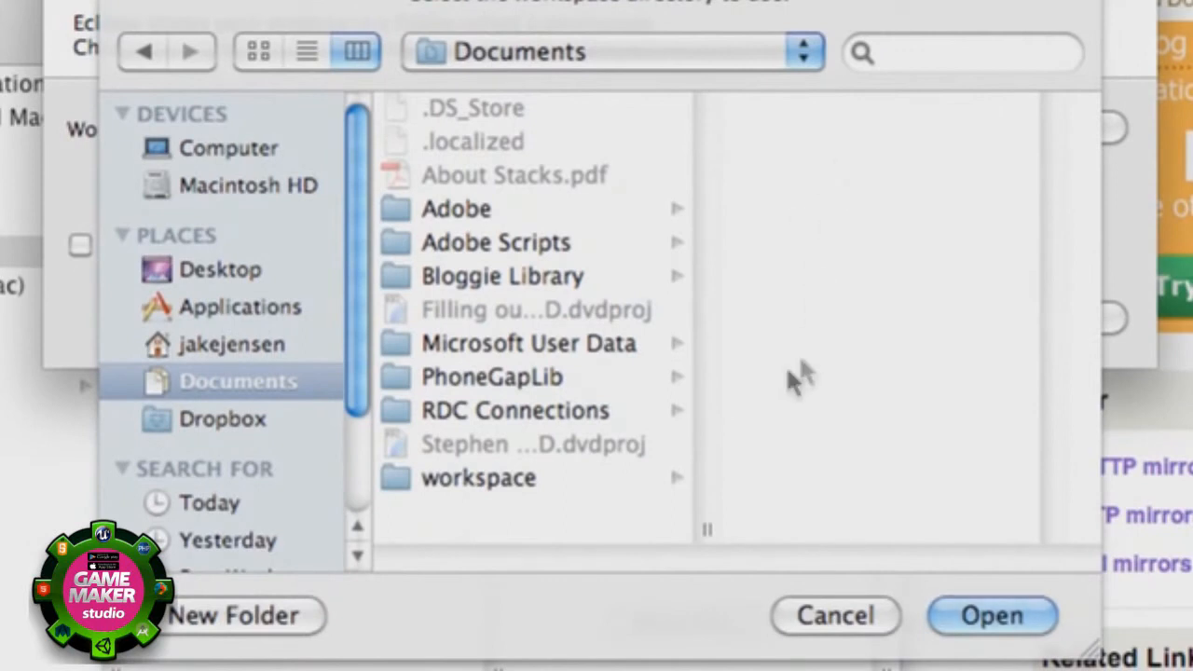
{"action": "mouse_move", "coordinate": [432, 518]}
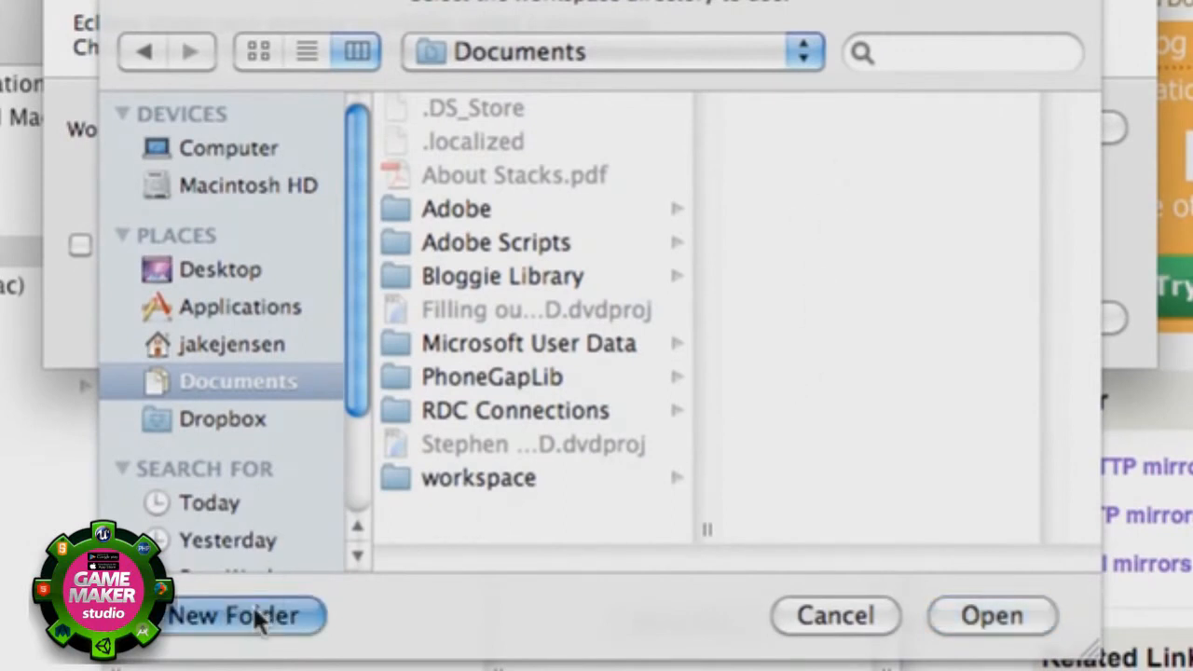
{"action": "left_click", "coordinate": [234, 615]}
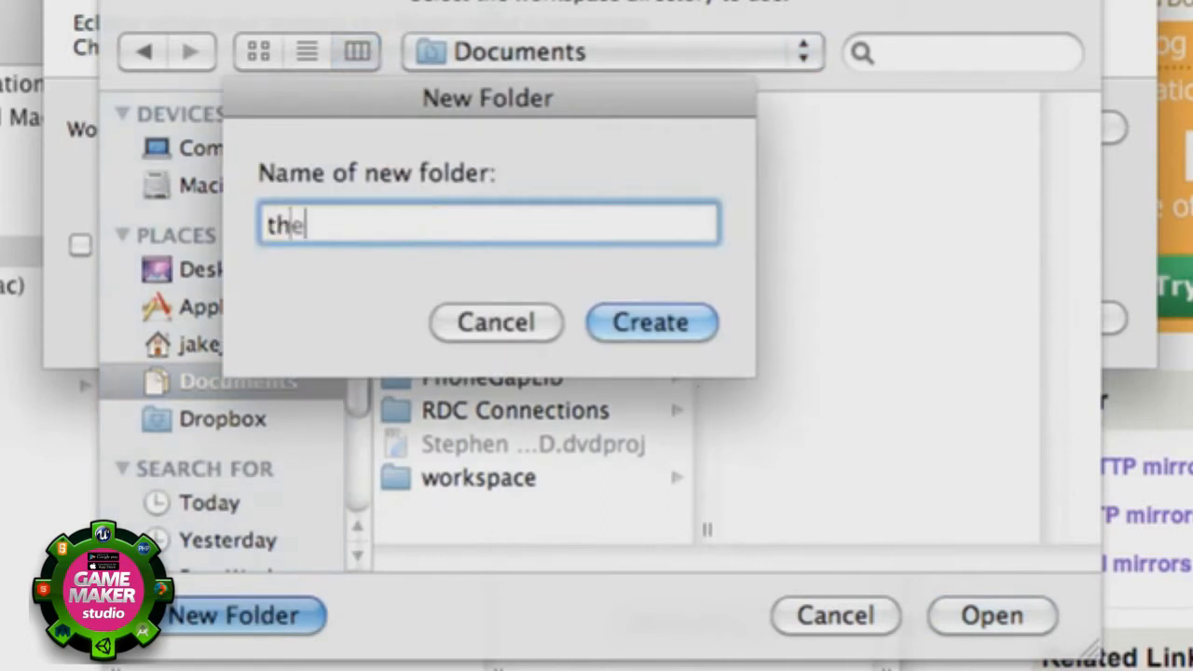
{"action": "type", "text": "newboston"}
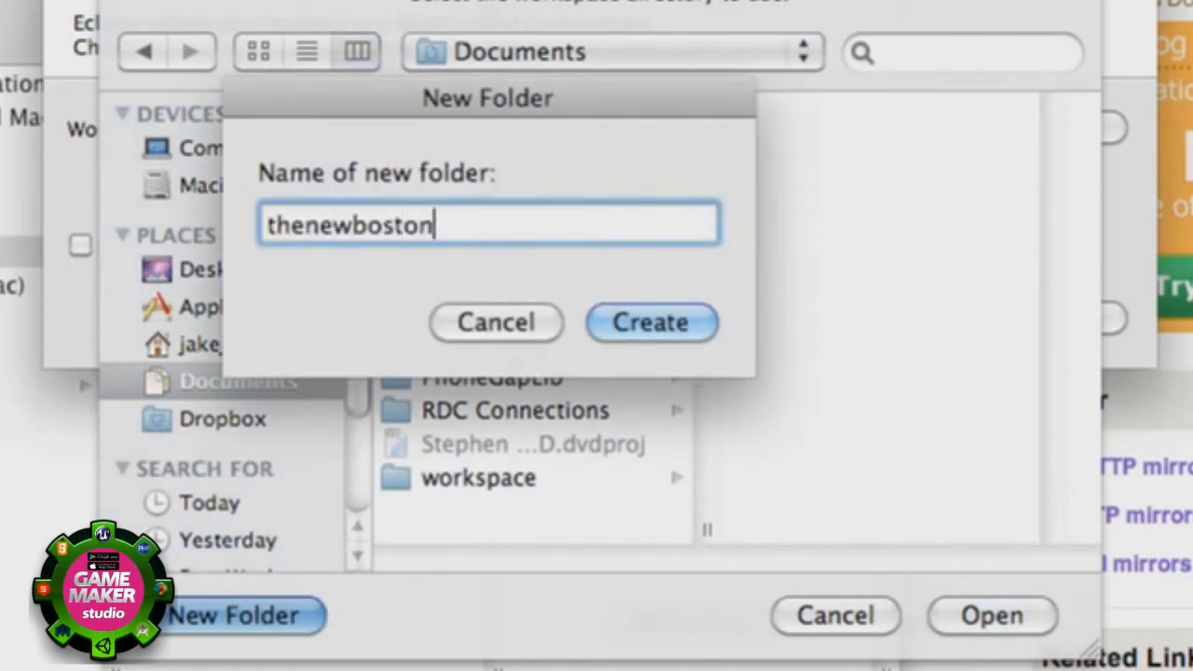
{"action": "left_click", "coordinate": [651, 321]}
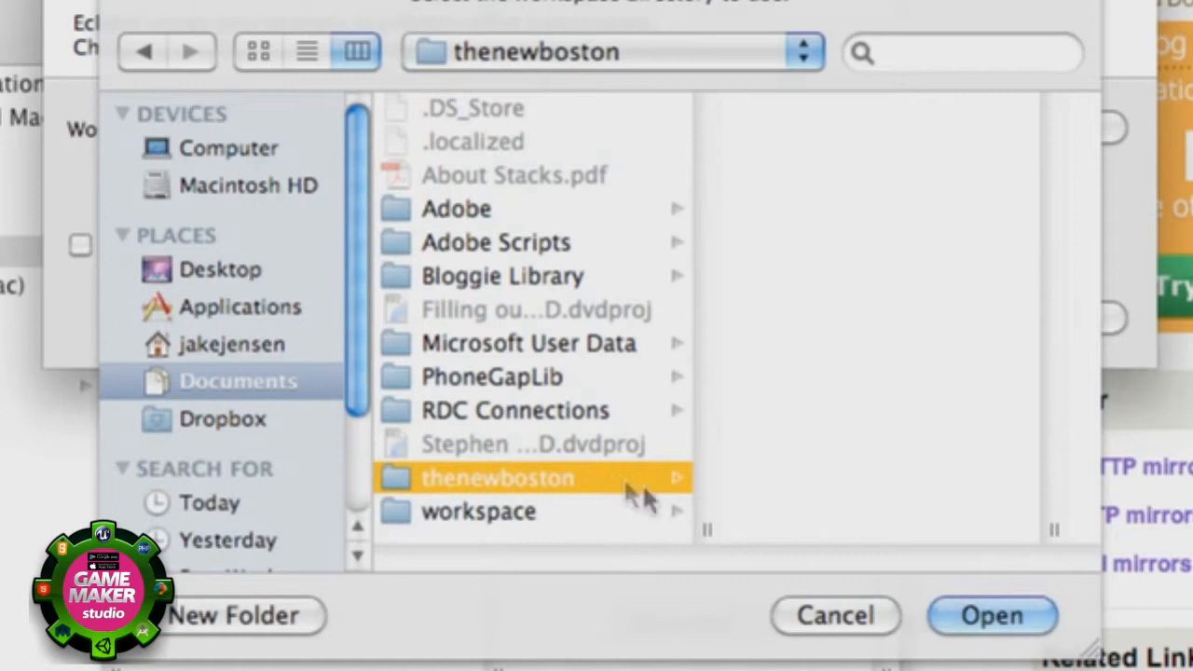
{"action": "left_click", "coordinate": [992, 615]}
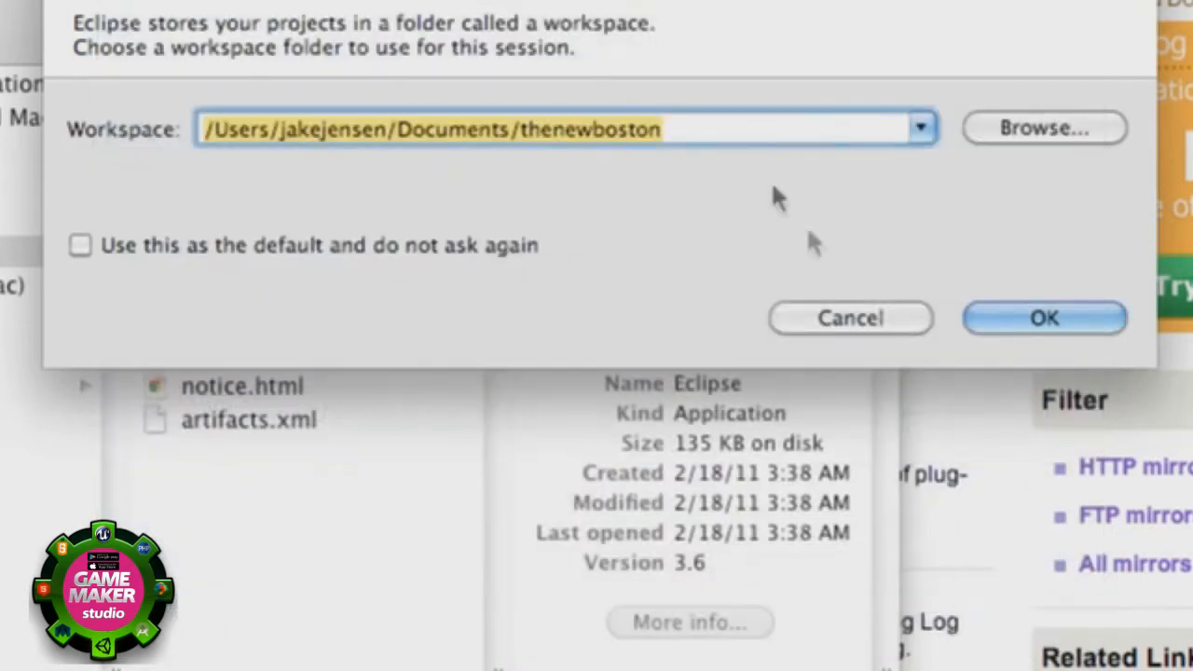
{"action": "mouse_move", "coordinate": [705, 158]}
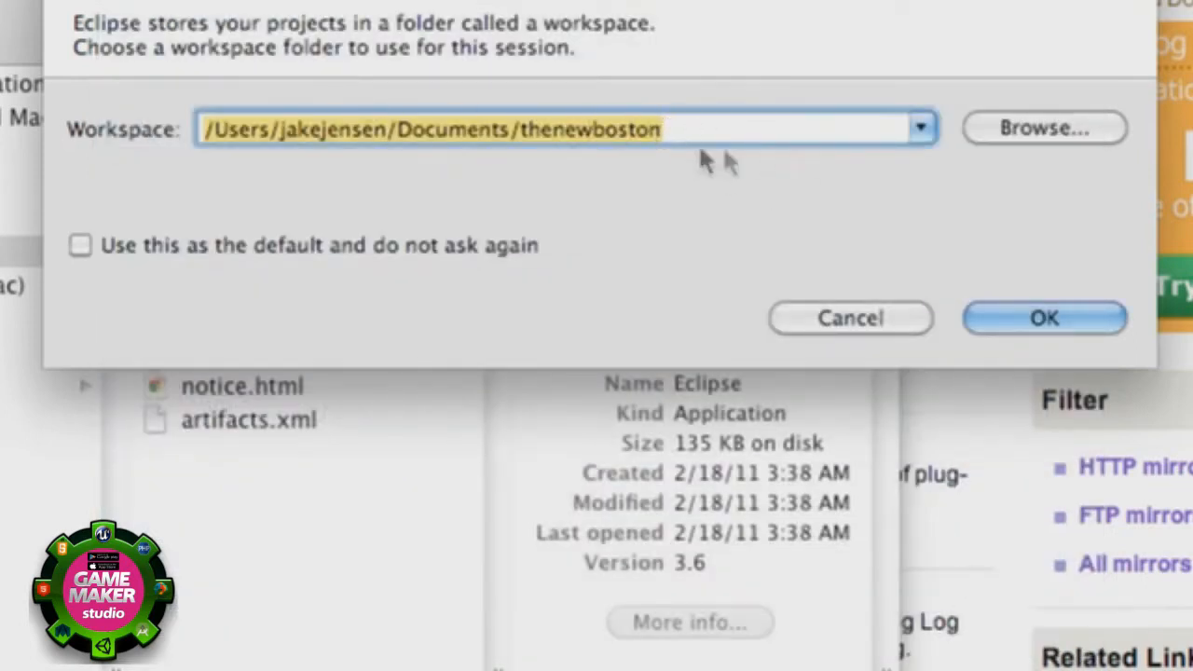
{"action": "mouse_move", "coordinate": [544, 131]}
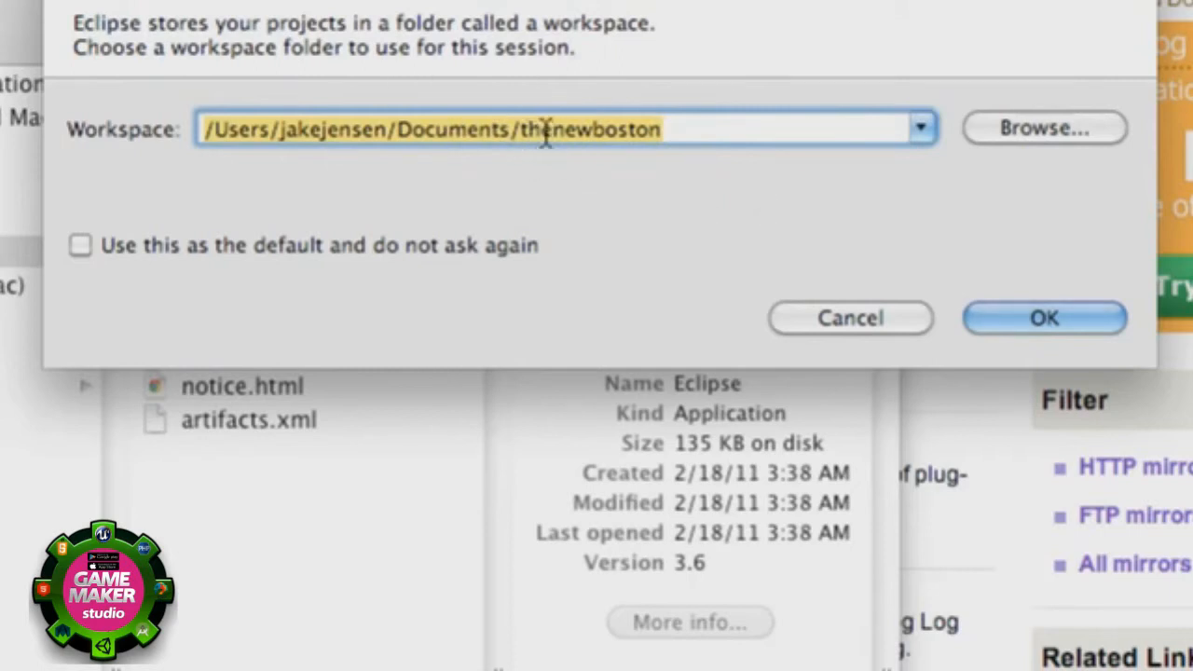
Start Eclipse with the thenewboston workspace and close the Welcome tab
{"action": "left_click", "coordinate": [1043, 317]}
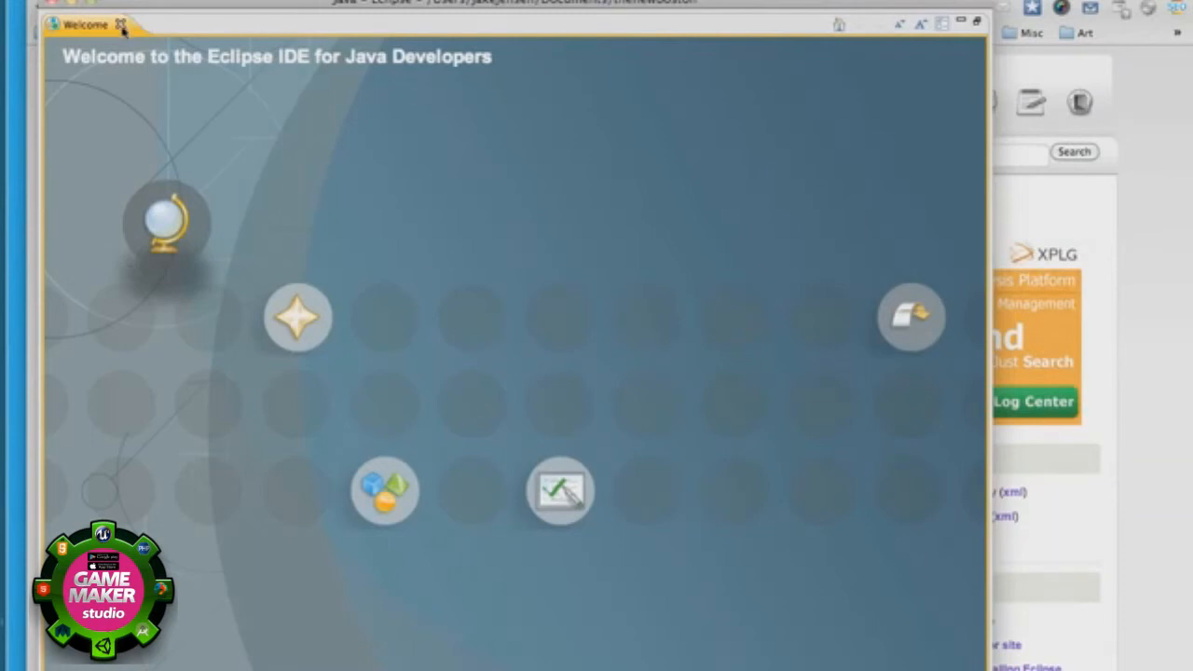
{"action": "left_click", "coordinate": [121, 22]}
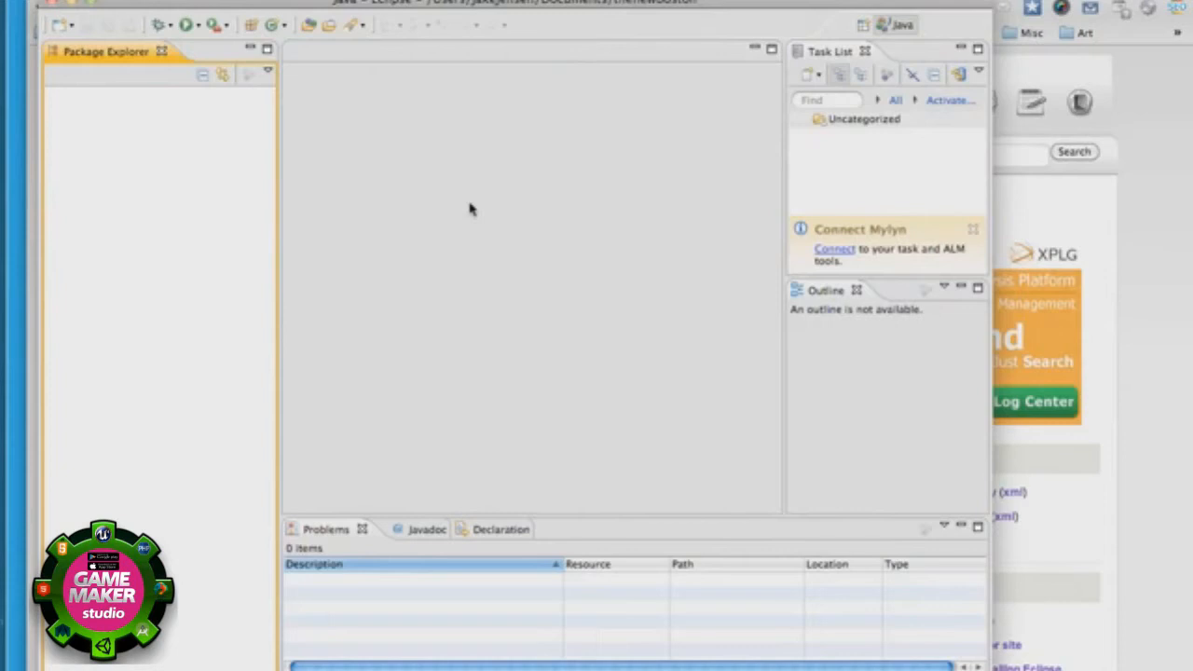
{"action": "mouse_move", "coordinate": [495, 354]}
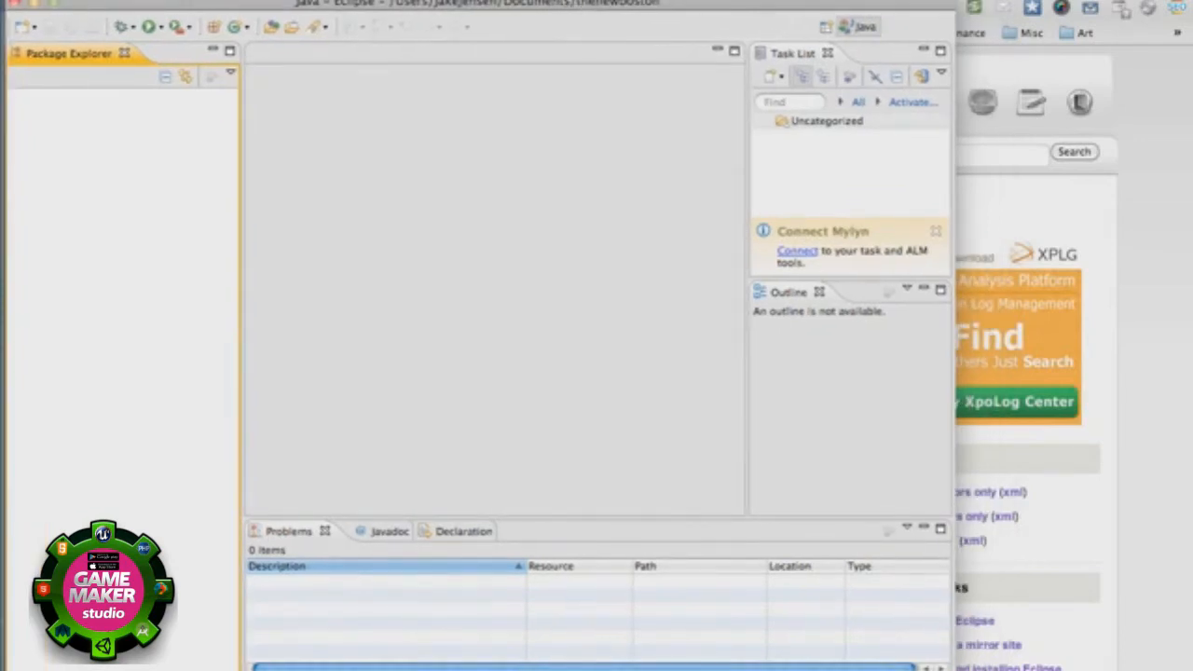
{"action": "mouse_move", "coordinate": [242, 168]}
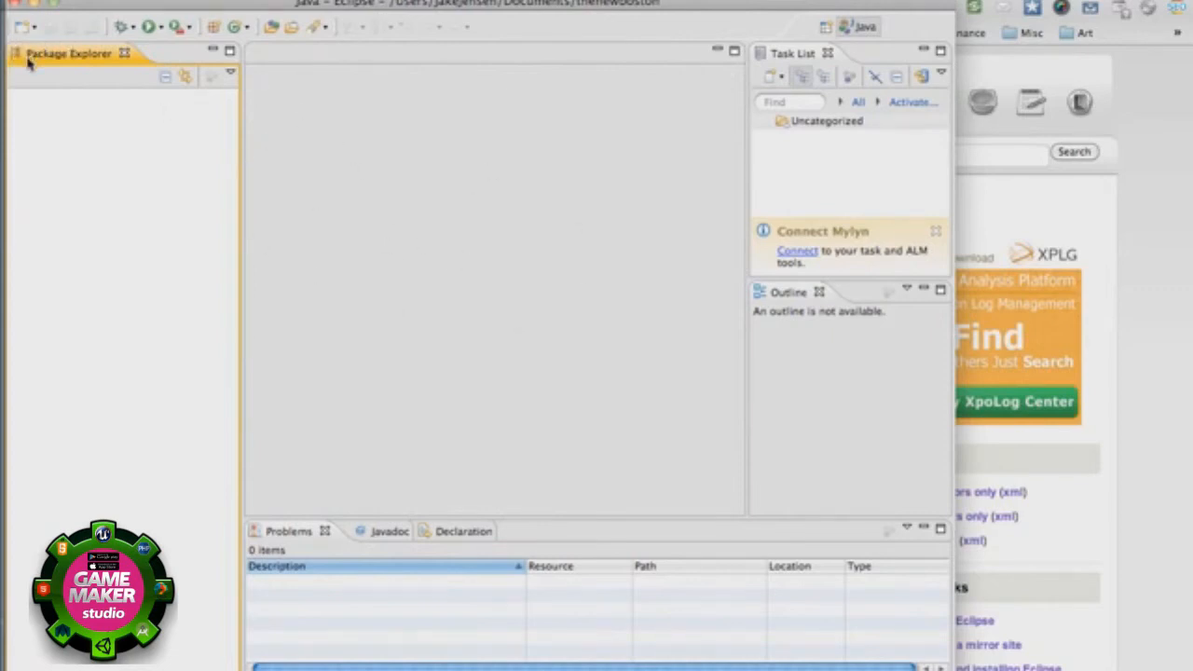
{"action": "mouse_move", "coordinate": [217, 232]}
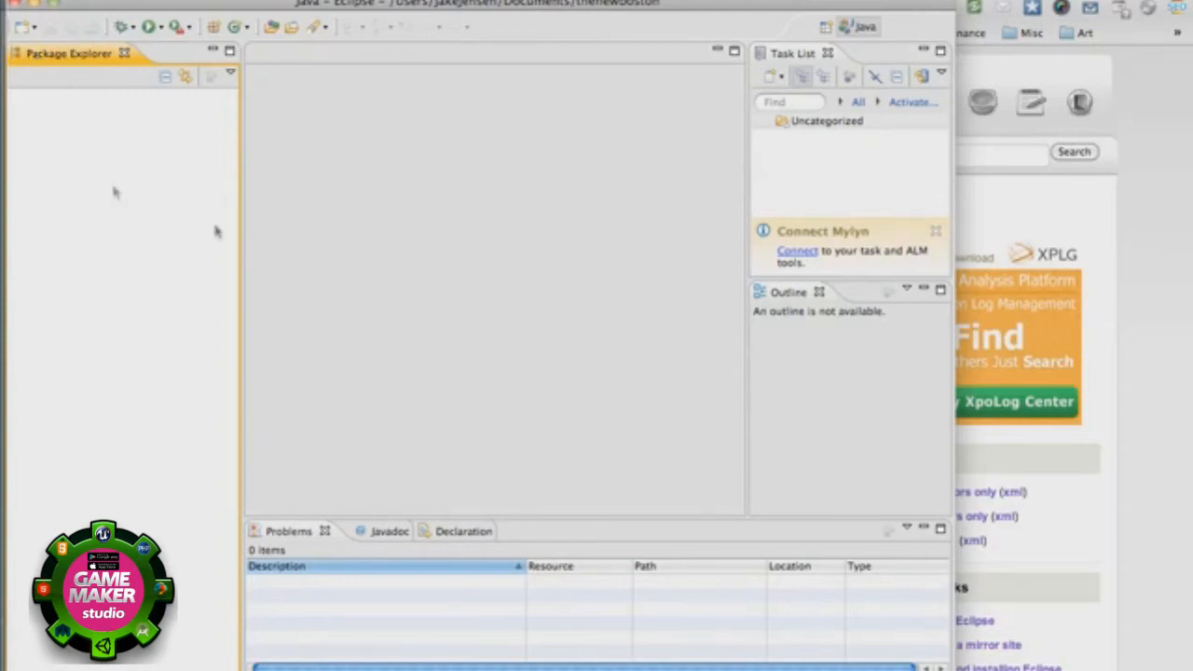
{"action": "mouse_move", "coordinate": [457, 175]}
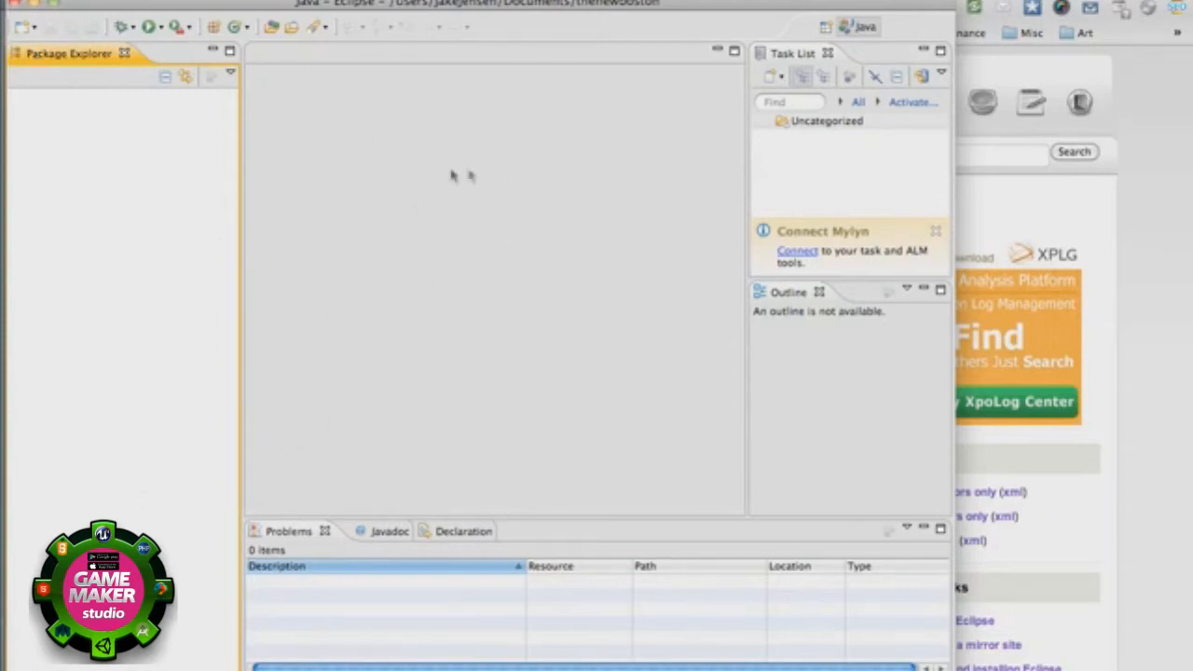
{"action": "mouse_move", "coordinate": [451, 176]}
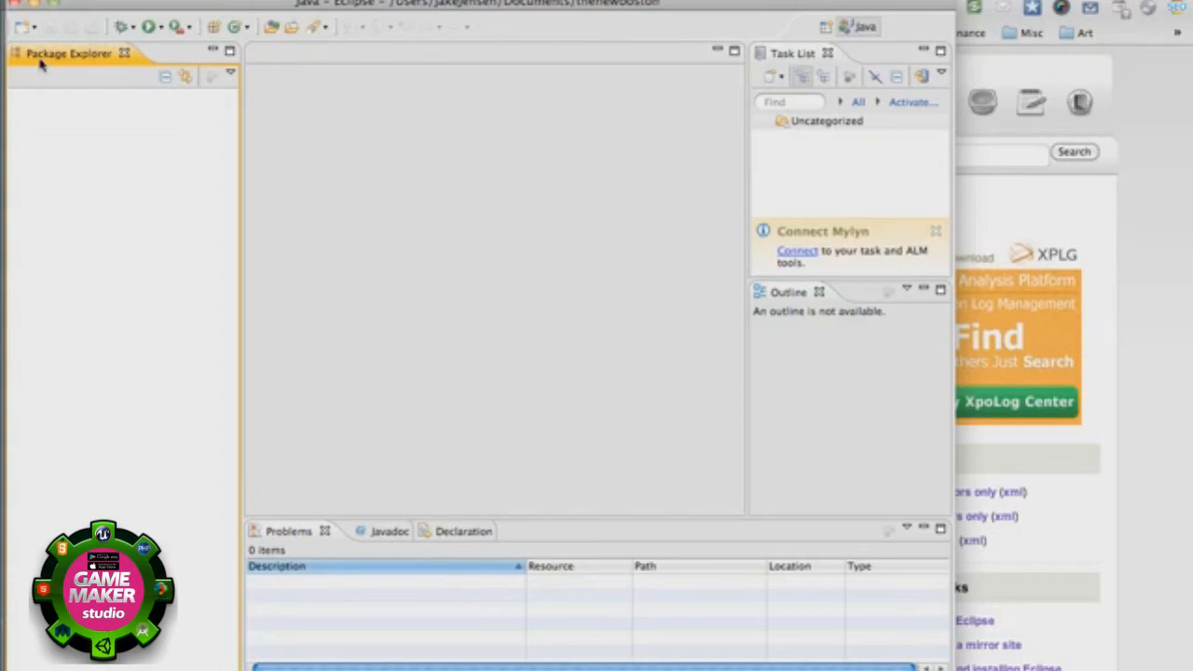
{"action": "mouse_move", "coordinate": [67, 56]}
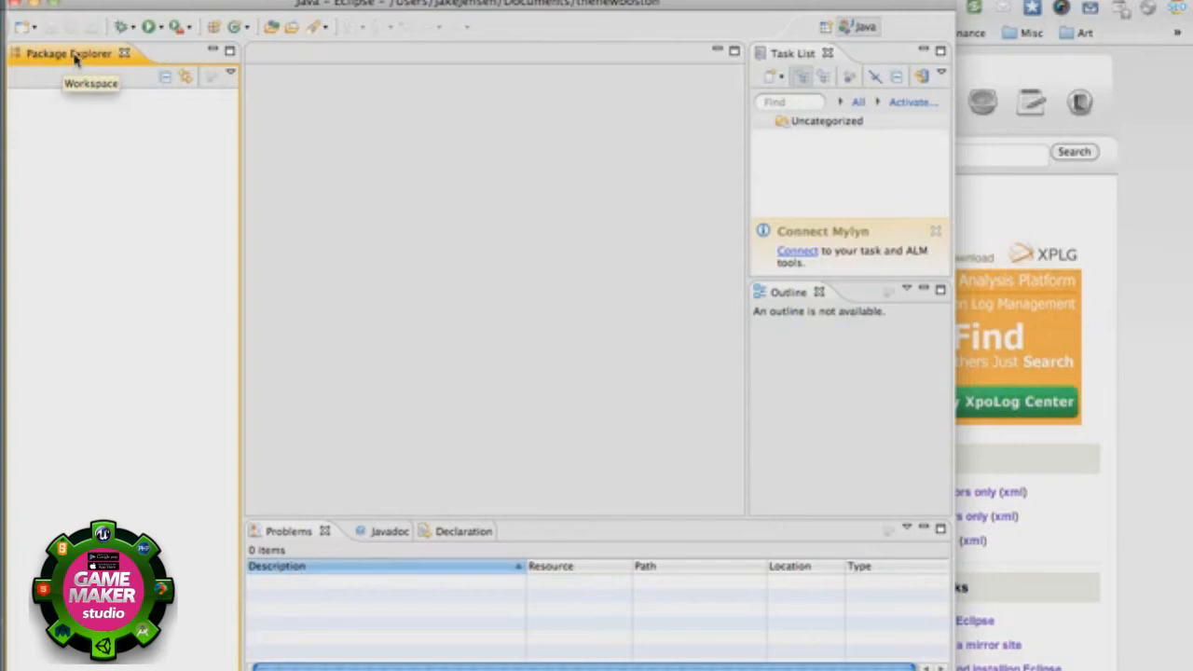
{"action": "mouse_move", "coordinate": [484, 264]}
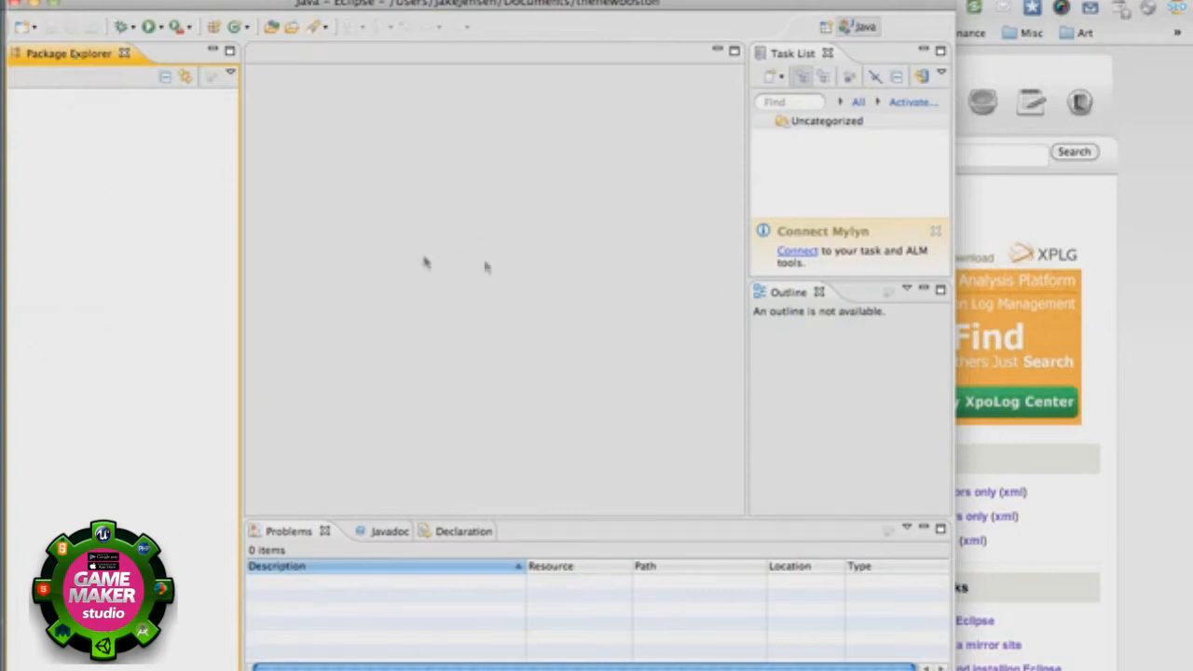
{"action": "mouse_move", "coordinate": [369, 358]}
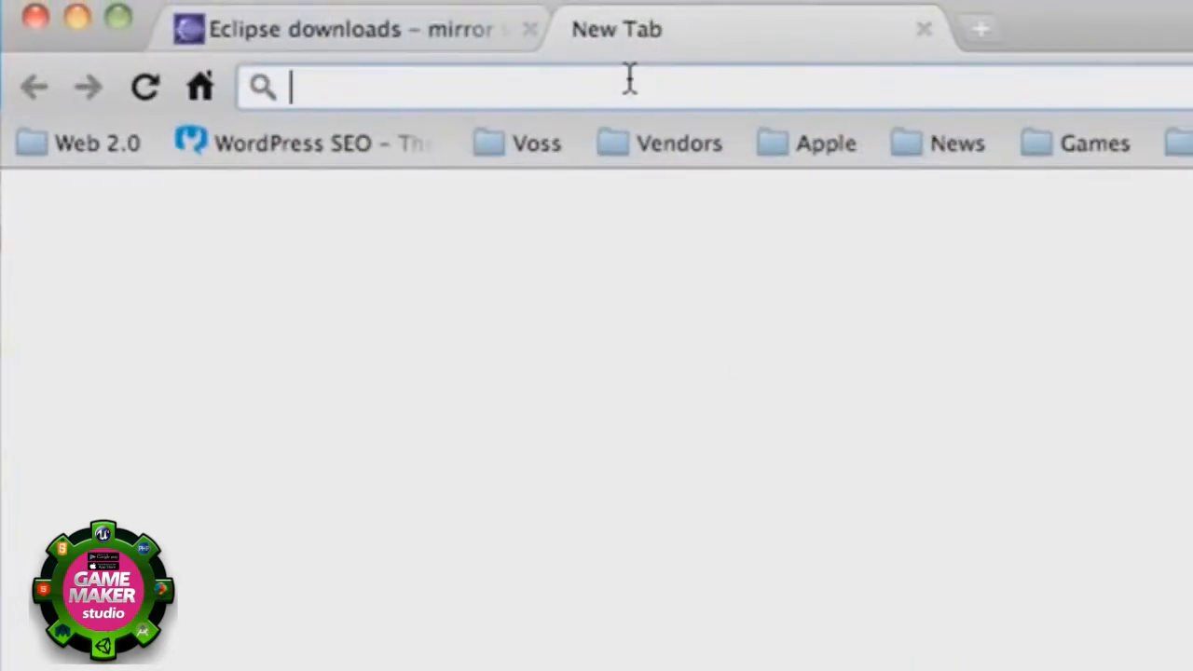
Search Google for "android adt" in a new browser tab
{"action": "type", "text": "android adt"}
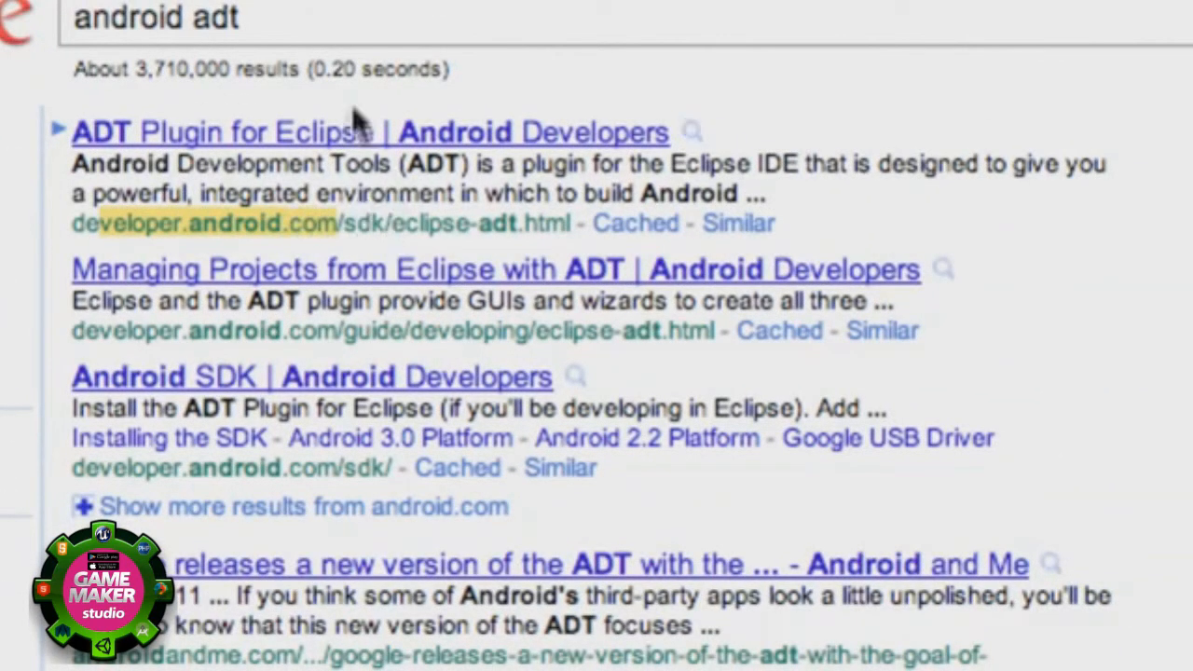
{"action": "mouse_move", "coordinate": [344, 158]}
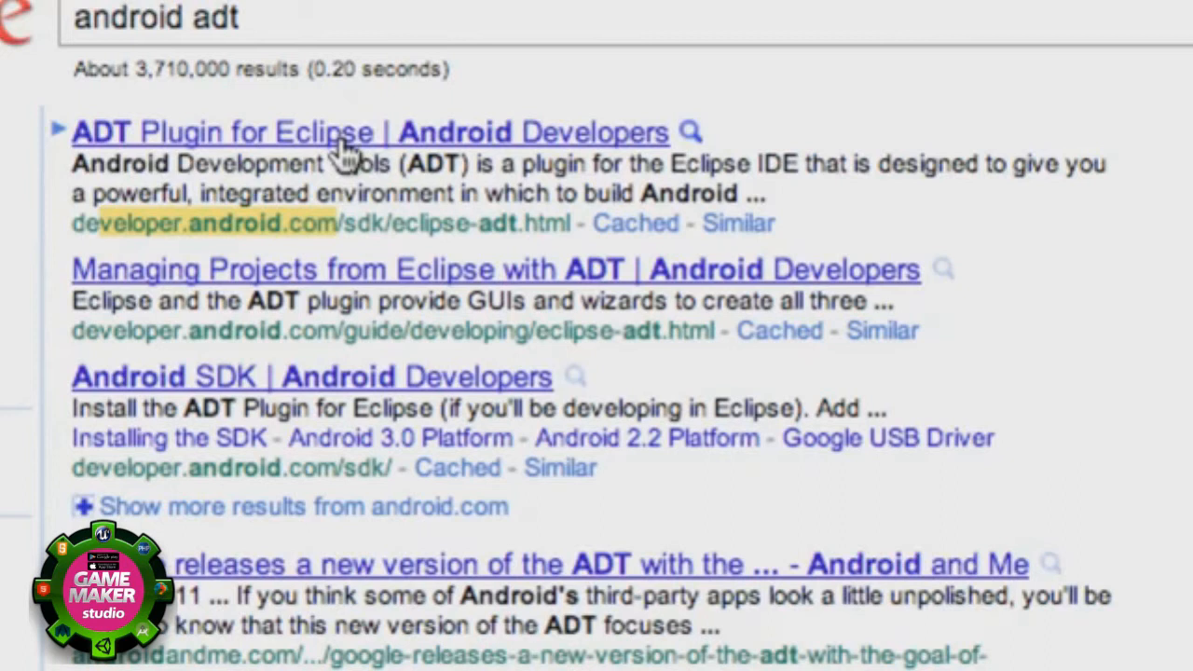
{"action": "mouse_move", "coordinate": [345, 153]}
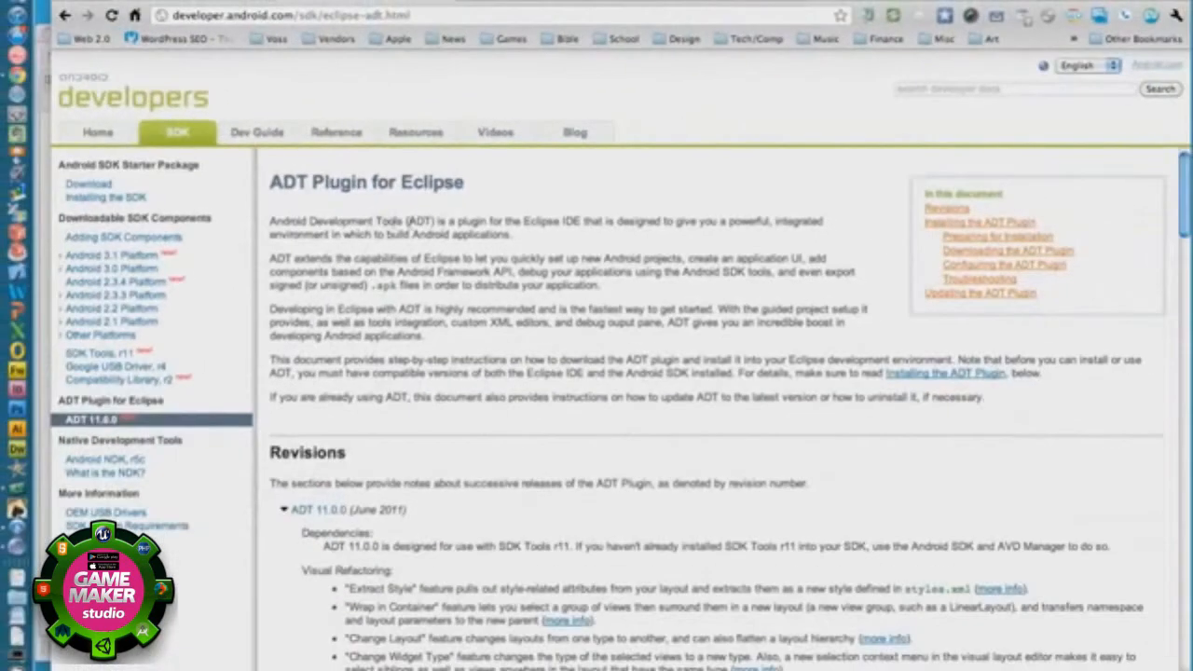
{"action": "mouse_move", "coordinate": [252, 291]}
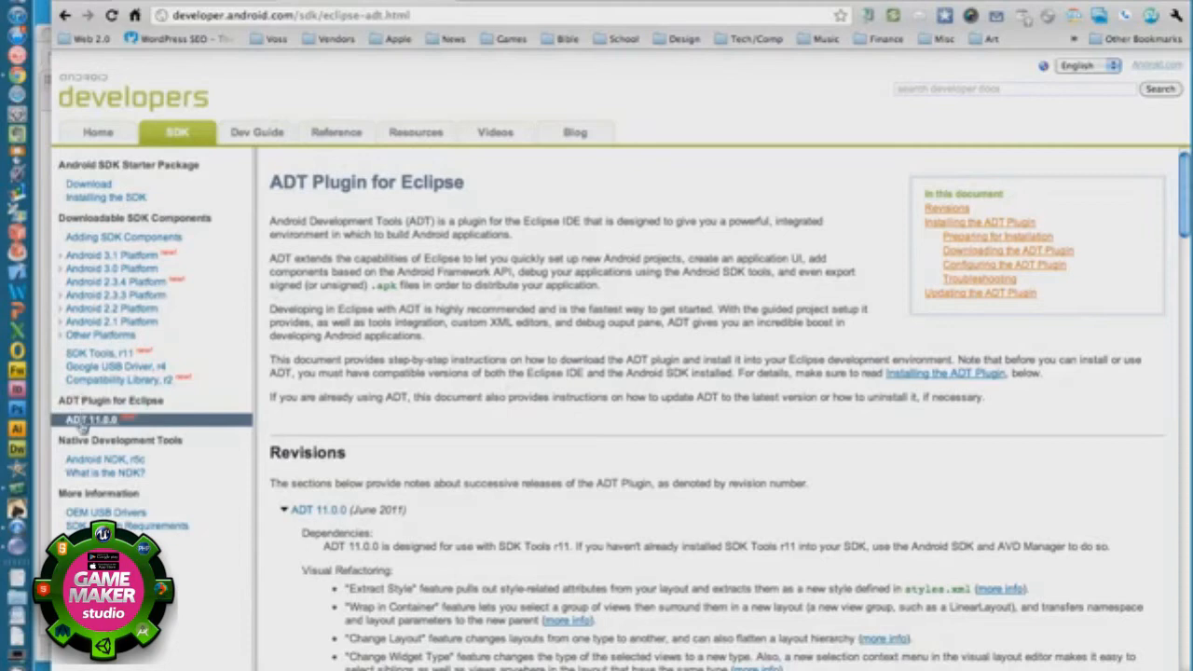
Scroll the ADT Plugin page down to the Downloading the ADT Plugin section with the repository URL
{"action": "scroll", "scroll_direction": "down", "scroll_amount": 3}
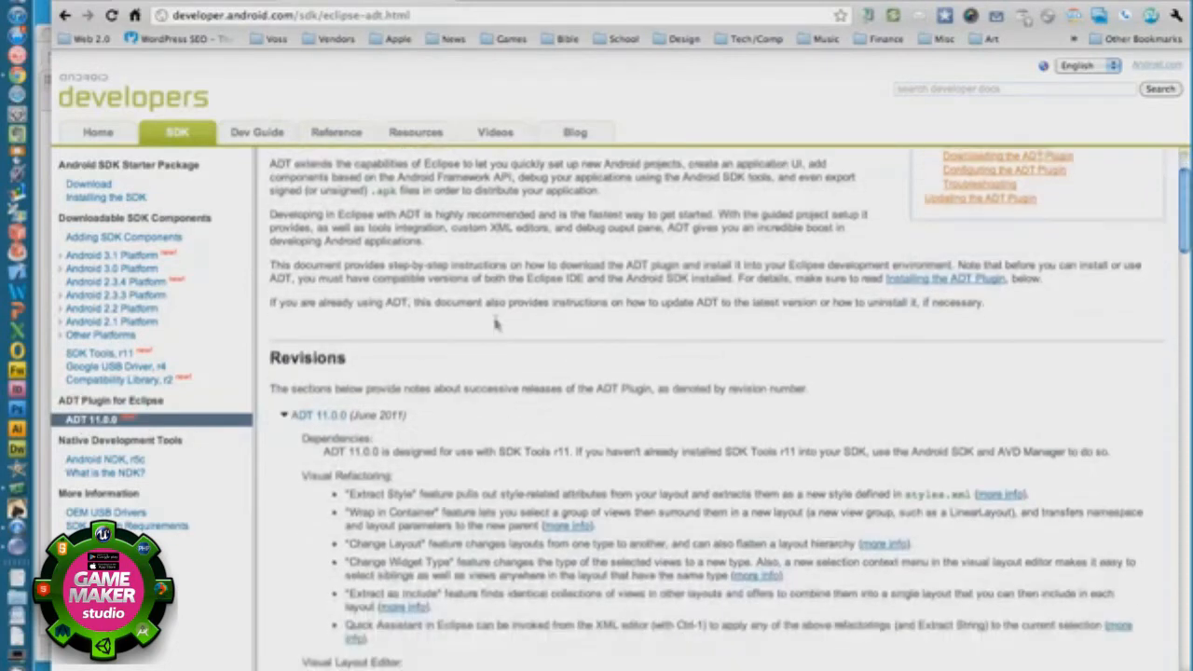
{"action": "scroll", "scroll_direction": "down", "scroll_amount": 3}
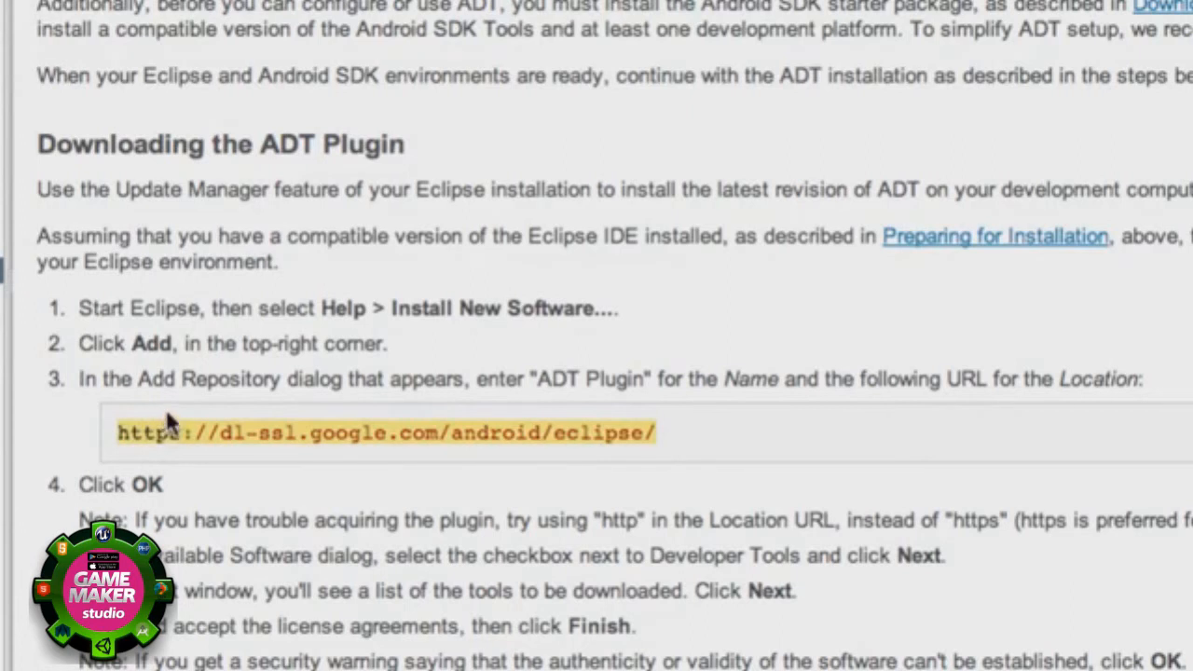
{"action": "mouse_move", "coordinate": [393, 246]}
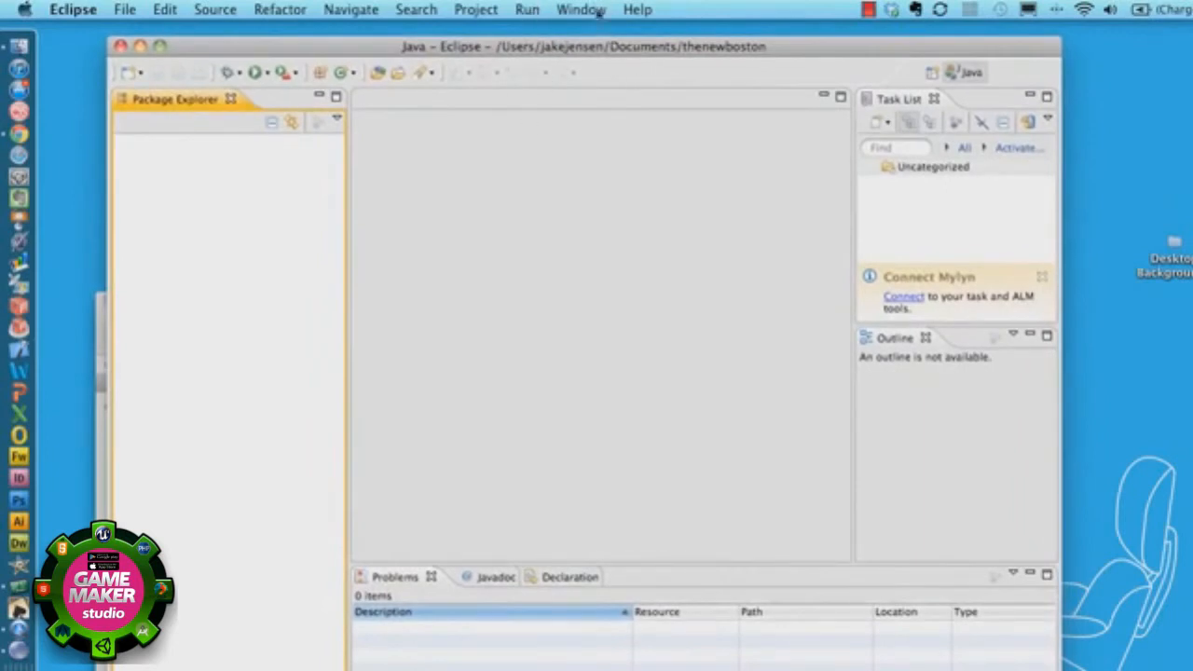
Open the Help menu in Eclipse to reach Install New Software
{"action": "left_click", "coordinate": [581, 9]}
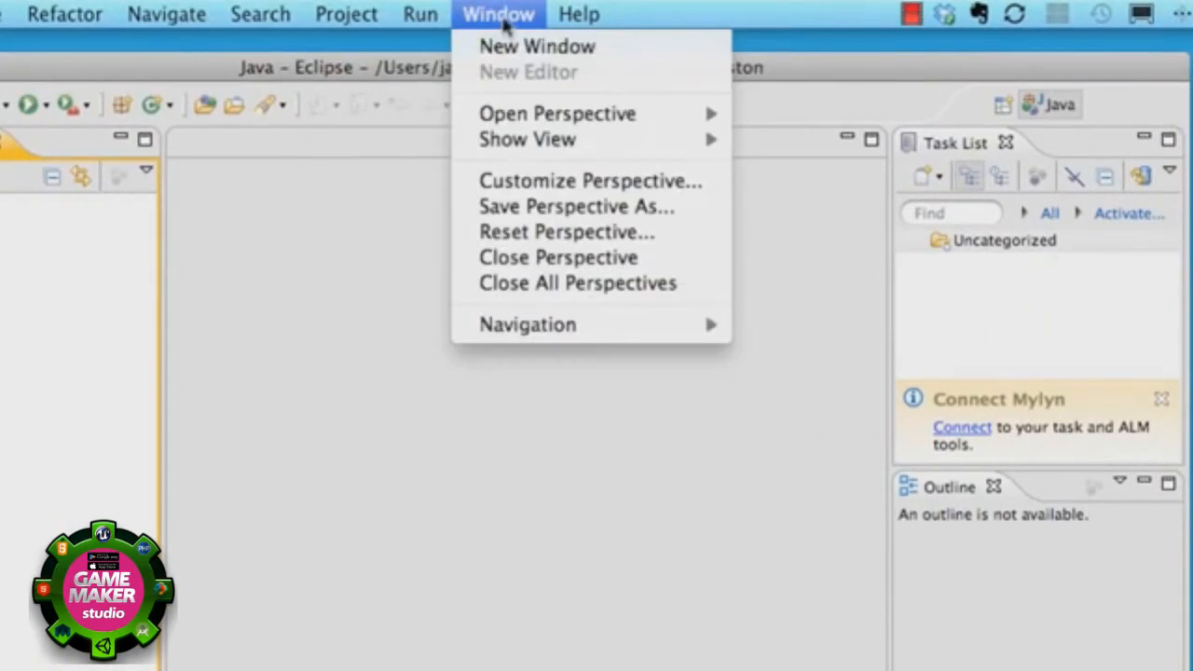
{"action": "mouse_move", "coordinate": [536, 356]}
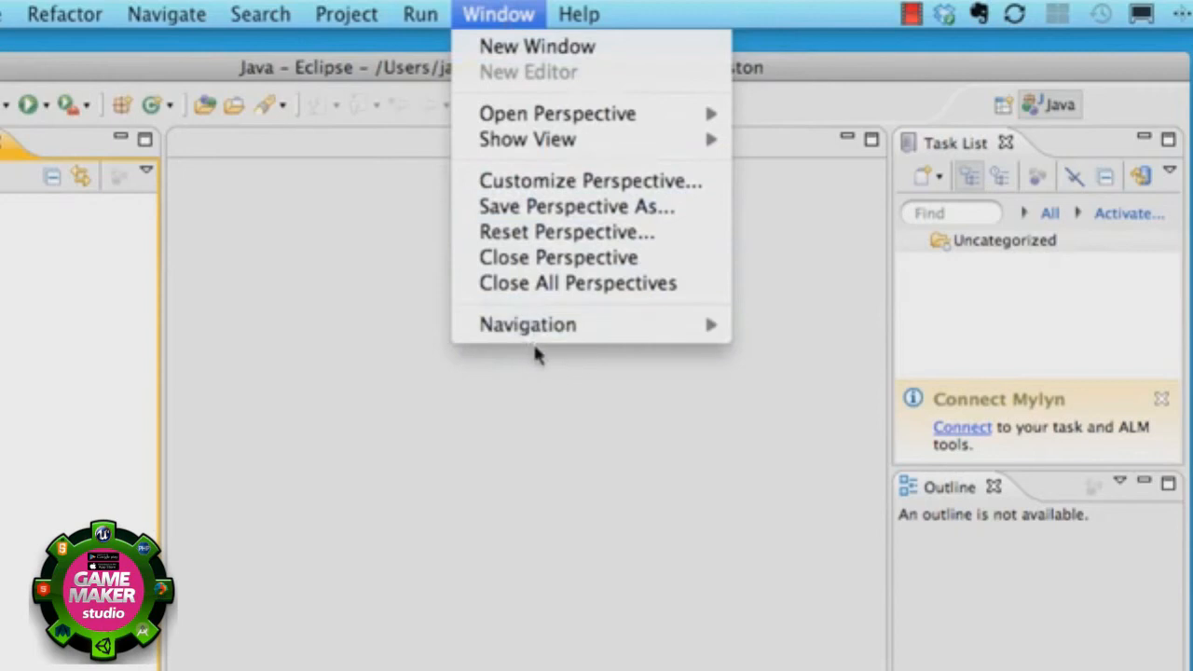
{"action": "mouse_move", "coordinate": [577, 89]}
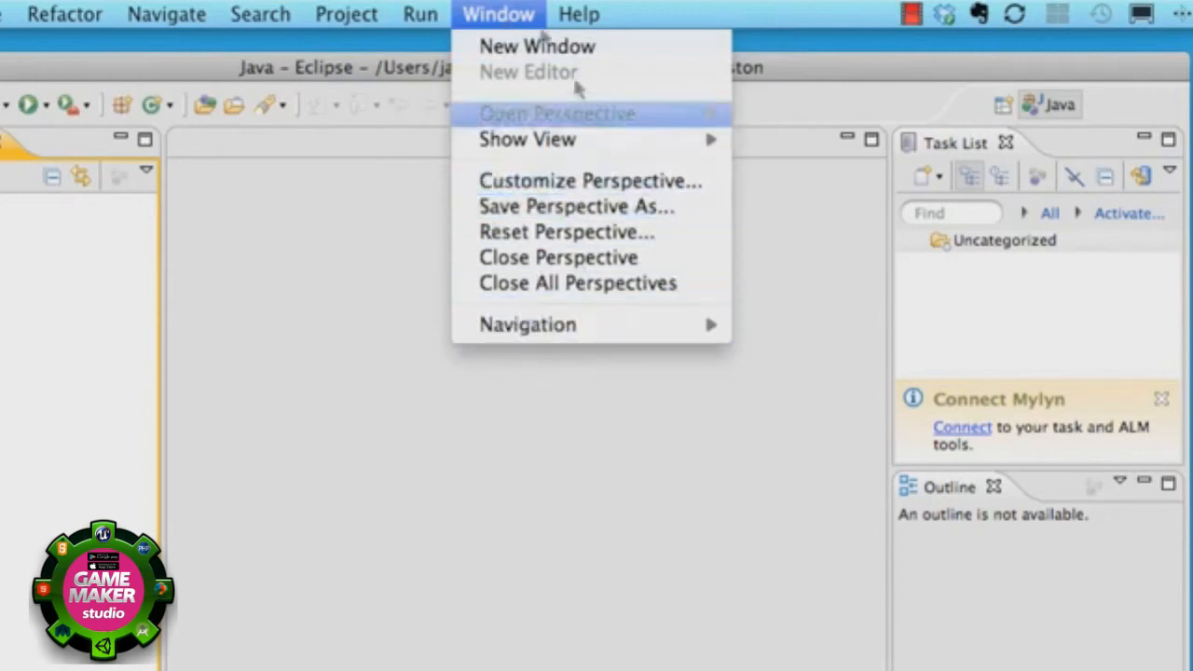
{"action": "left_click", "coordinate": [578, 15]}
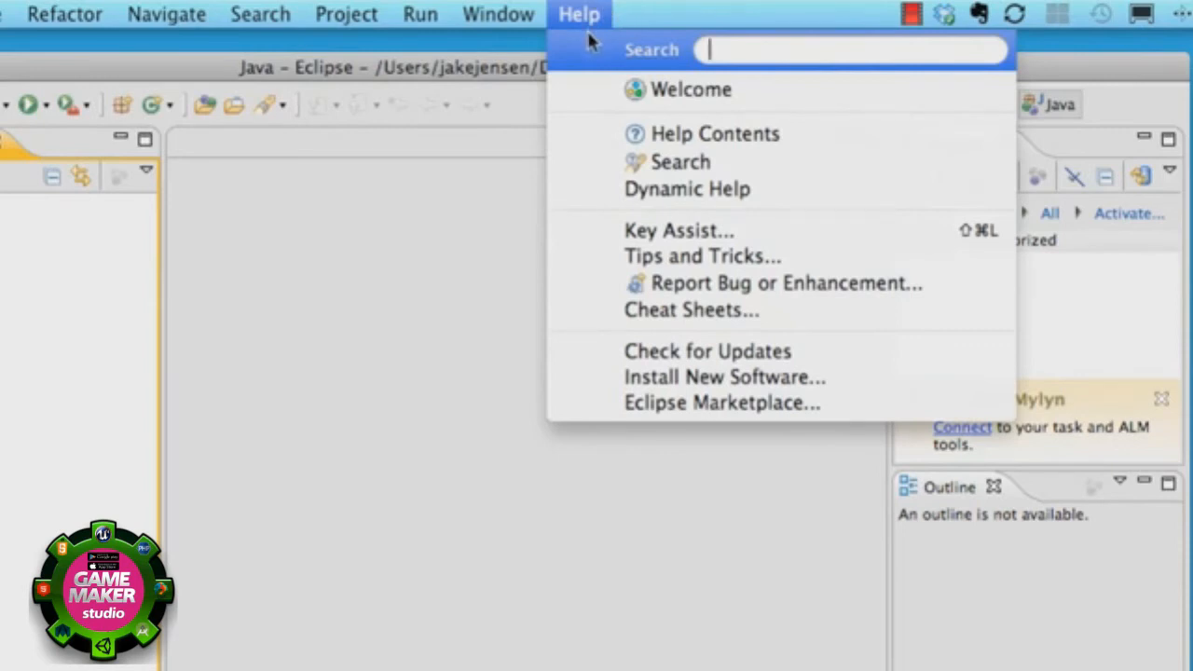
{"action": "mouse_move", "coordinate": [689, 376]}
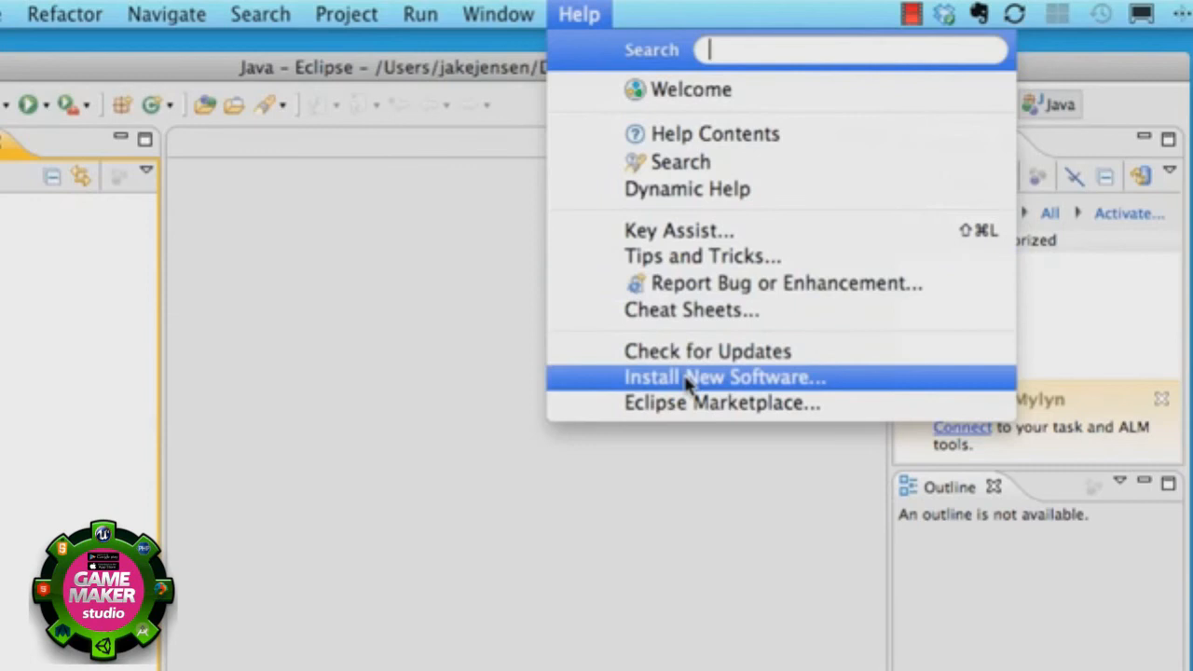
{"action": "left_click", "coordinate": [723, 377]}
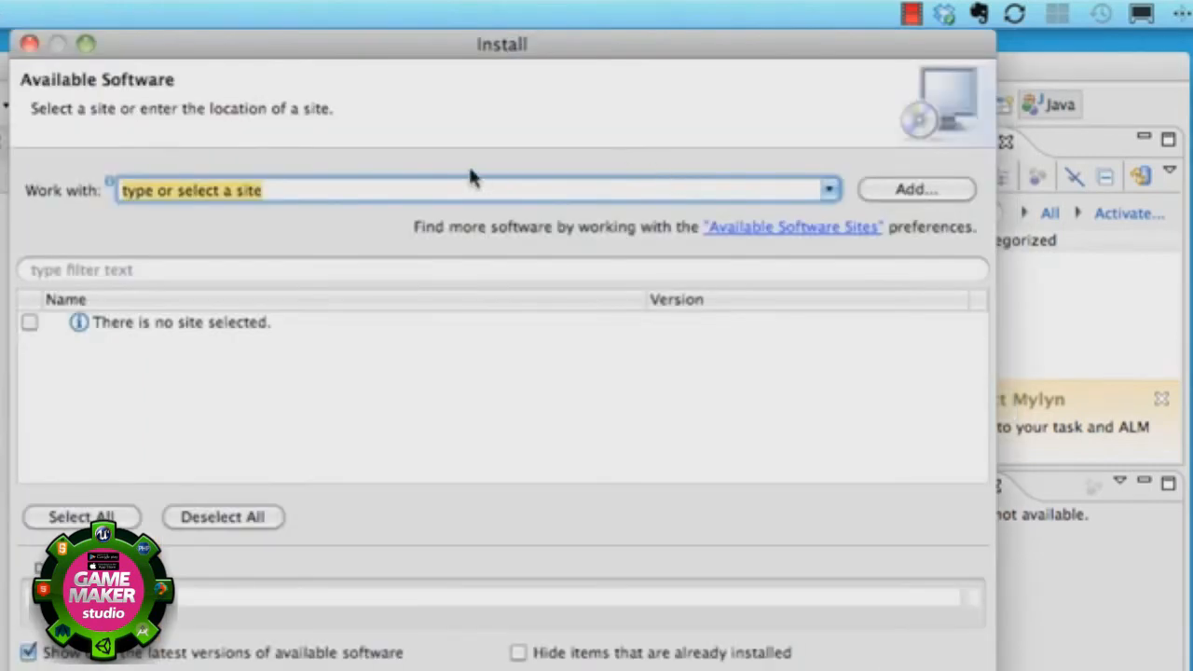
{"action": "type", "text": "https://dl-ssl.google.com/android/eclipse/"}
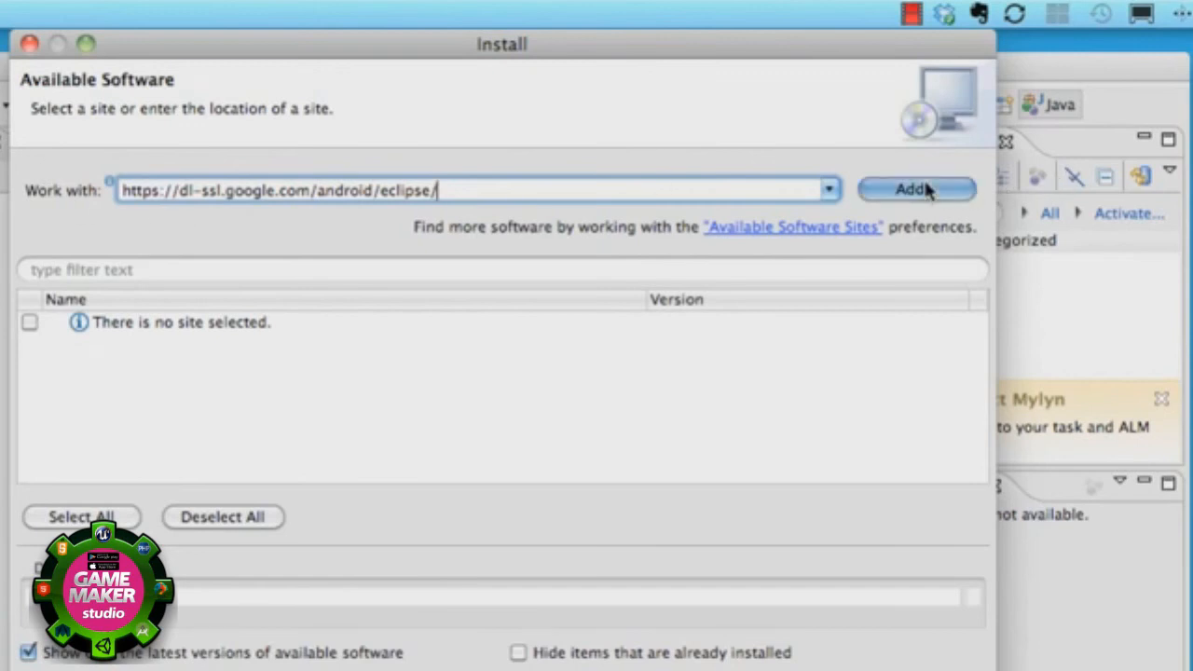
{"action": "left_click", "coordinate": [917, 190]}
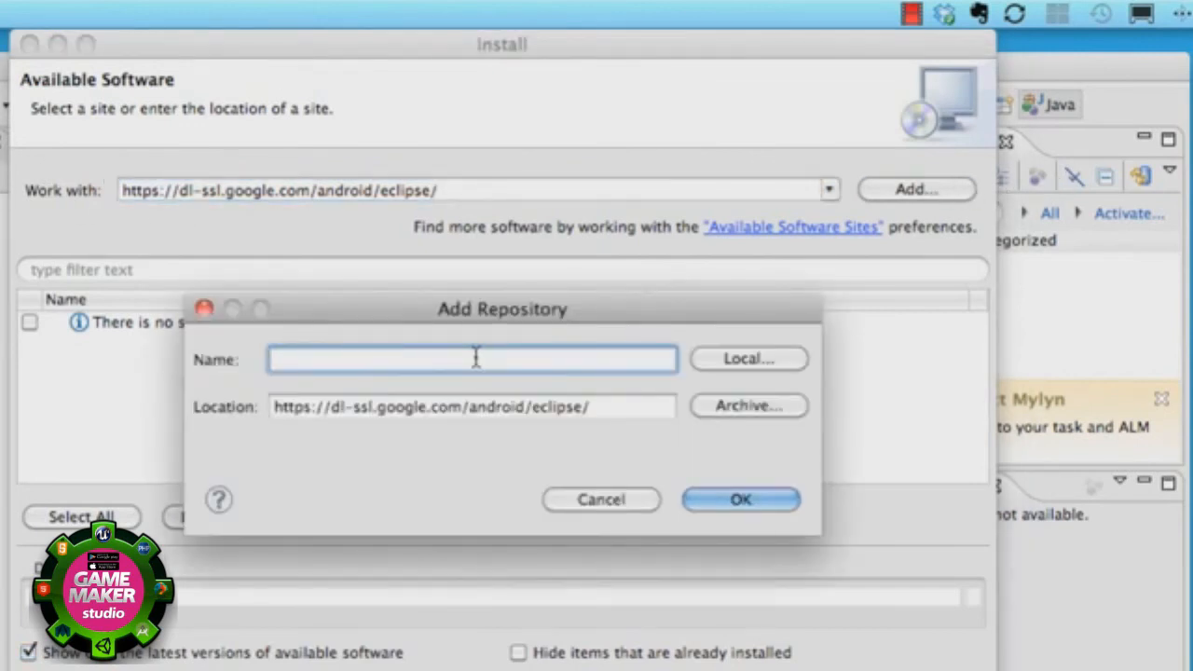
{"action": "type", "text": "android"}
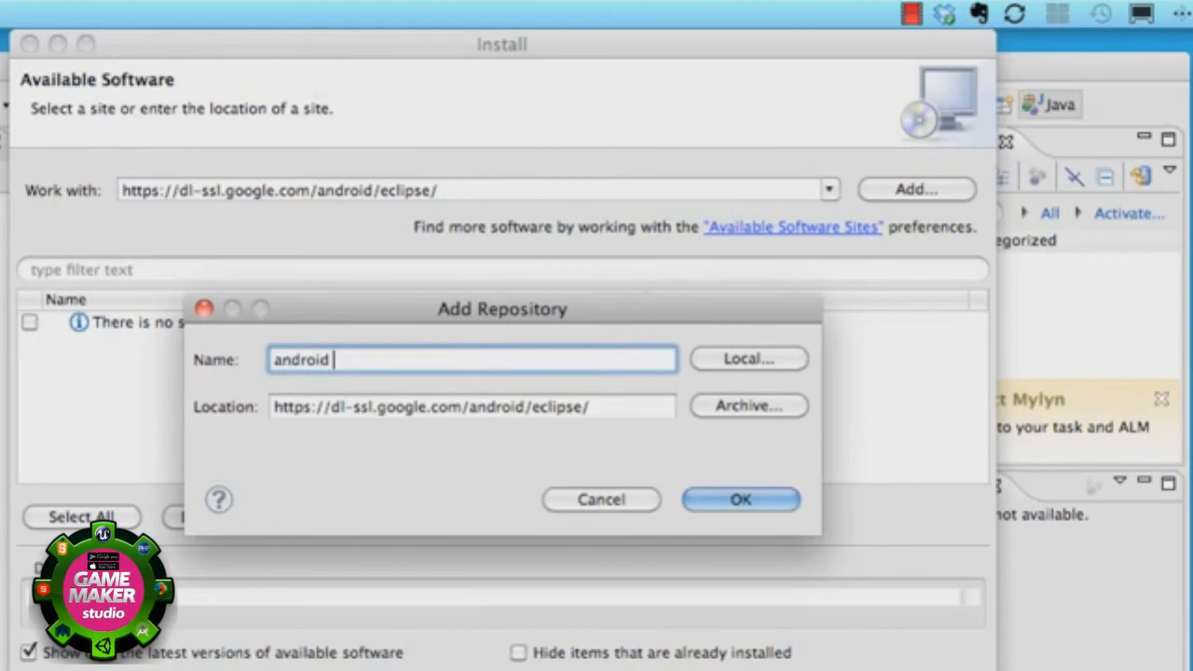
{"action": "type", "text": "adt"}
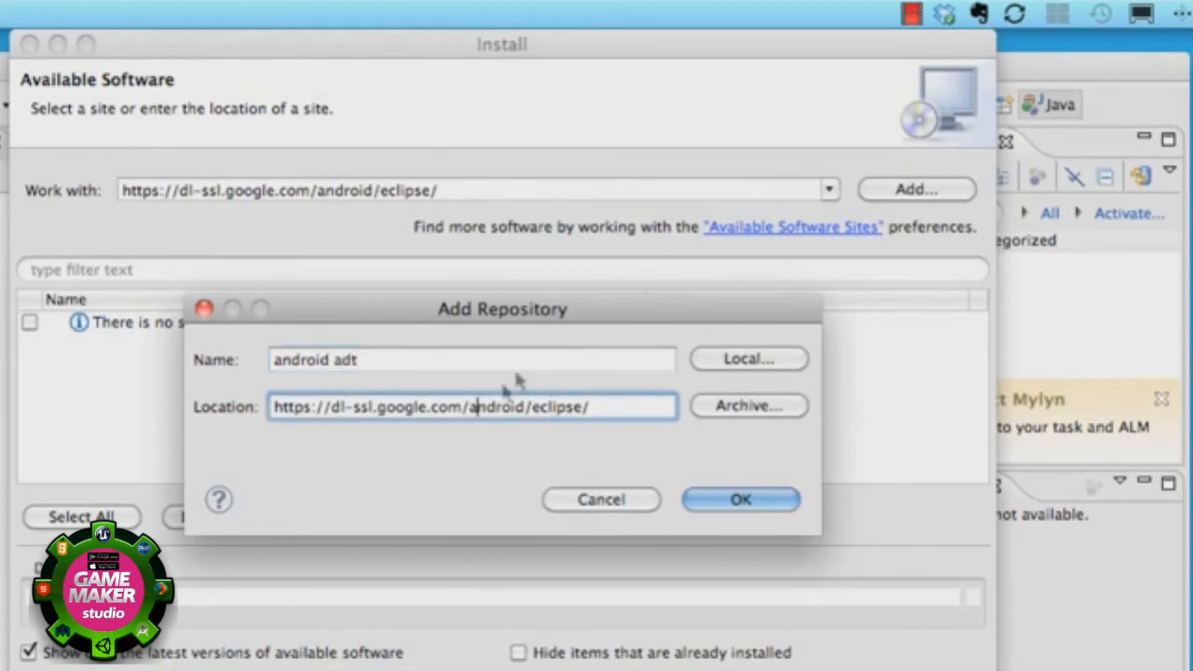
{"action": "left_click", "coordinate": [741, 499]}
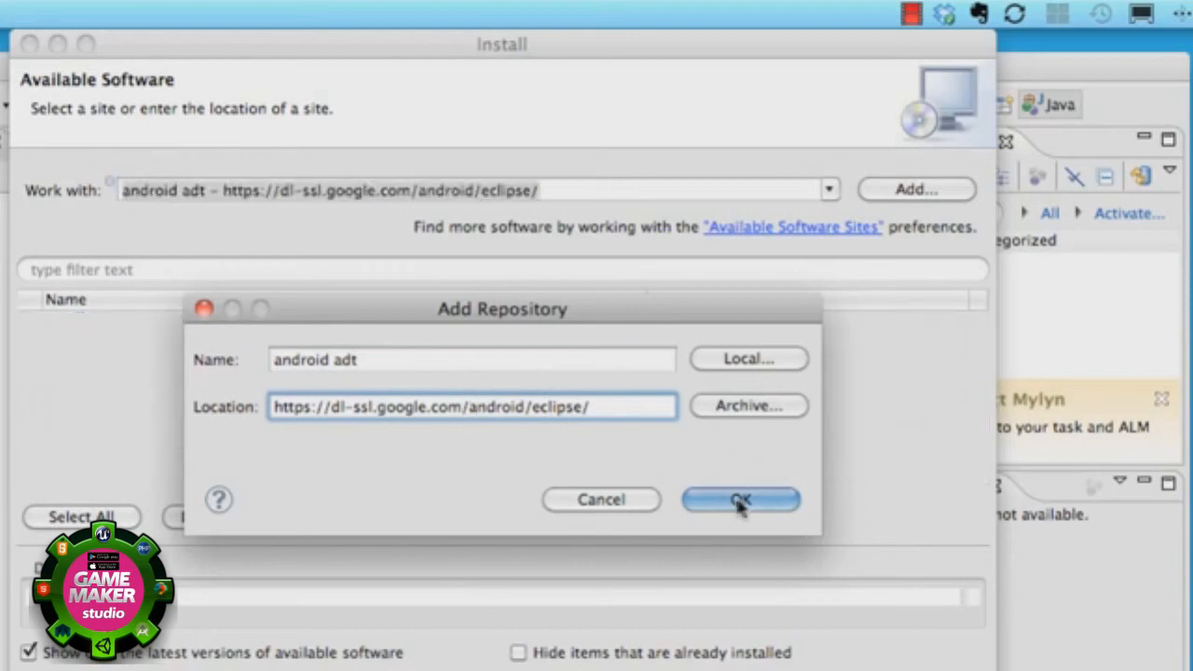
Tick the Developer Tools package from the android adt site, selecting its 4 items
{"action": "left_click", "coordinate": [740, 499]}
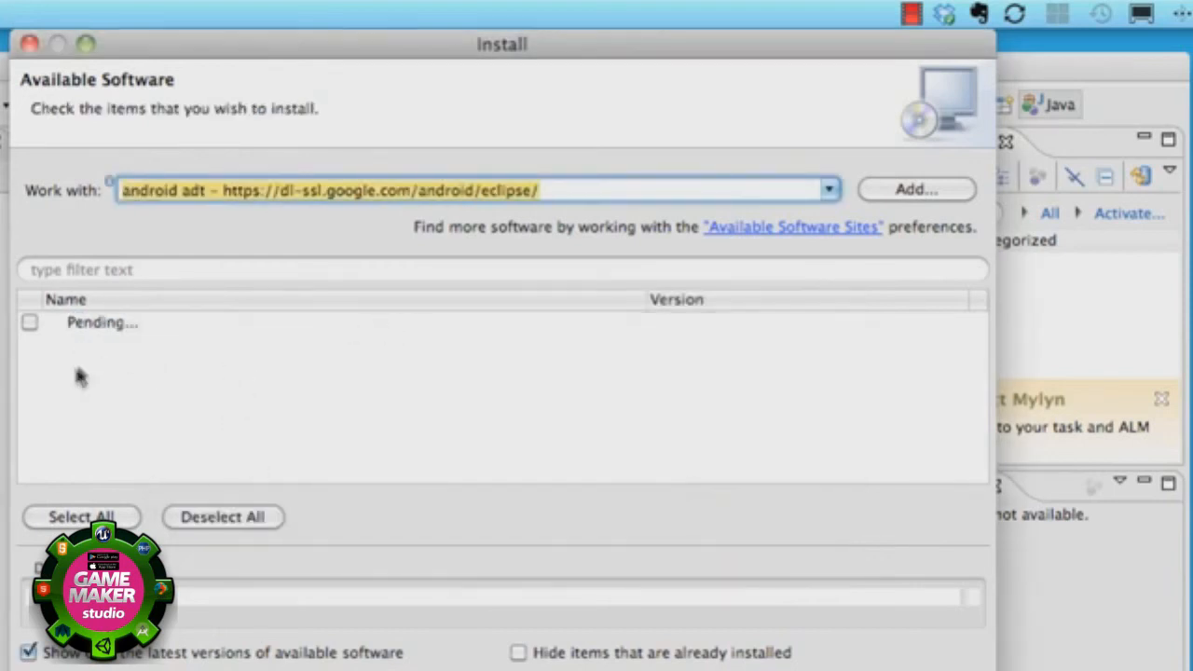
{"action": "mouse_move", "coordinate": [91, 345]}
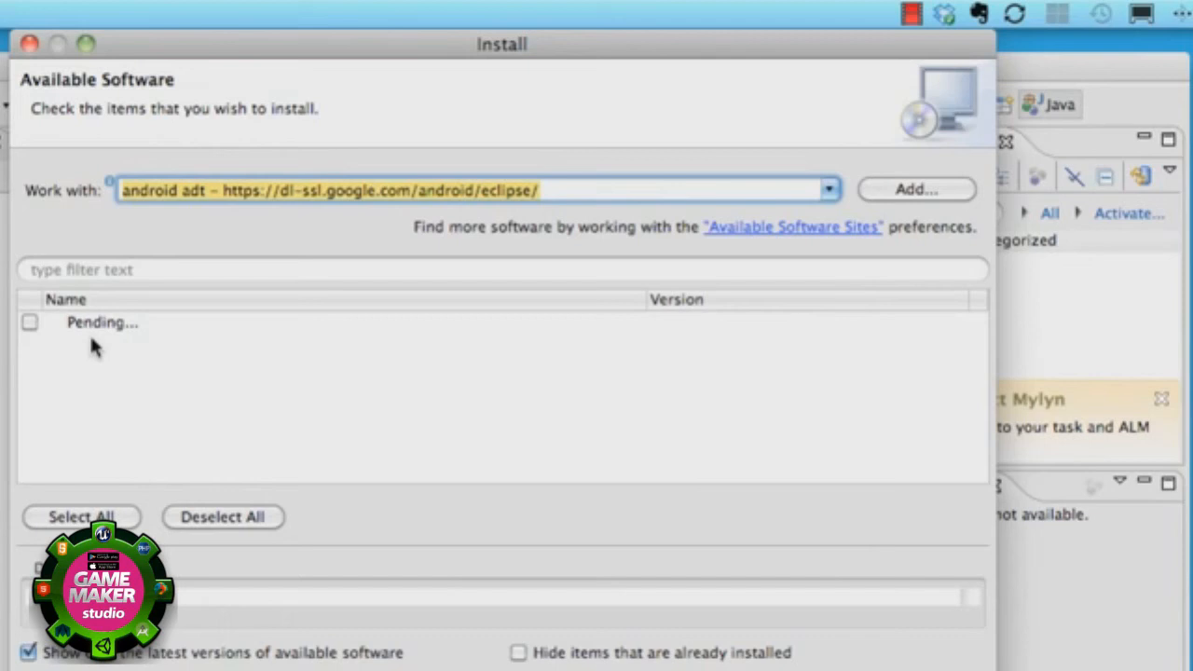
{"action": "mouse_move", "coordinate": [28, 386]}
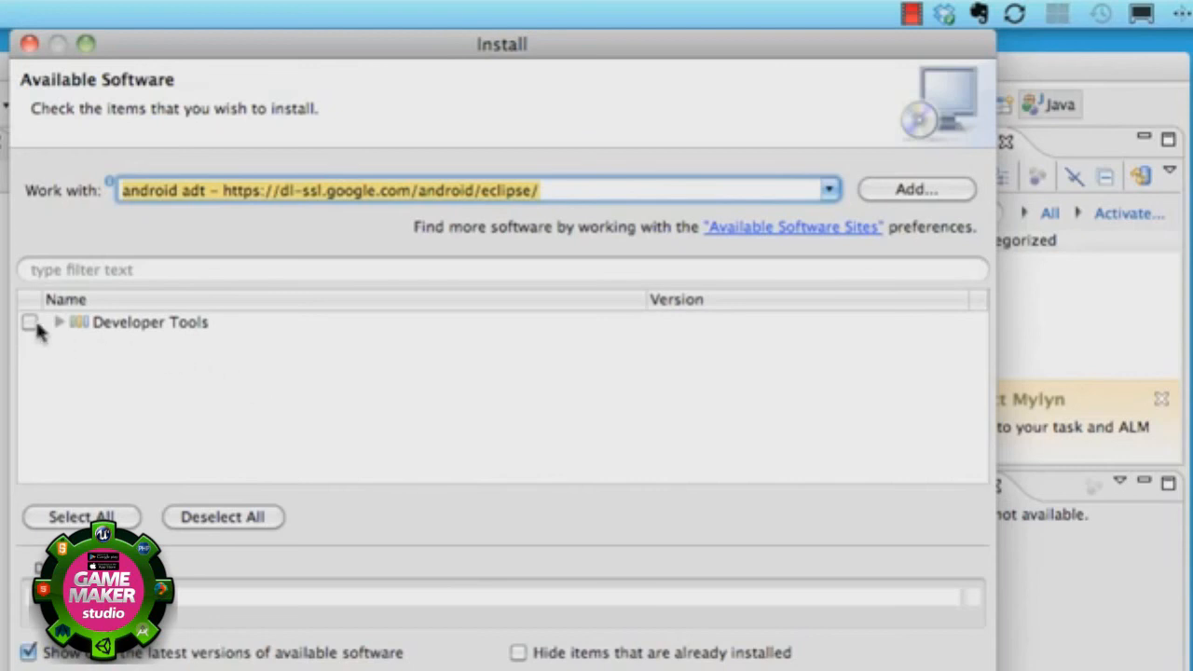
{"action": "left_click", "coordinate": [32, 321]}
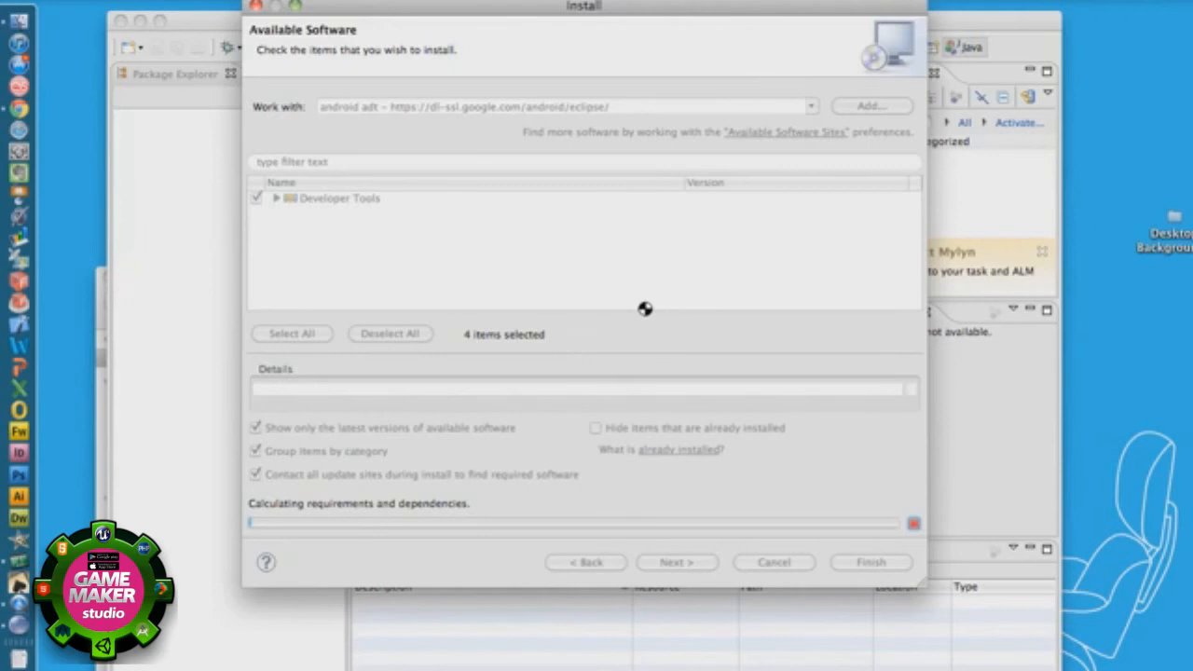
Review Android DDMS and Hierarchy Viewer descriptions on Install Details and continue to licenses
{"action": "left_click", "coordinate": [674, 562]}
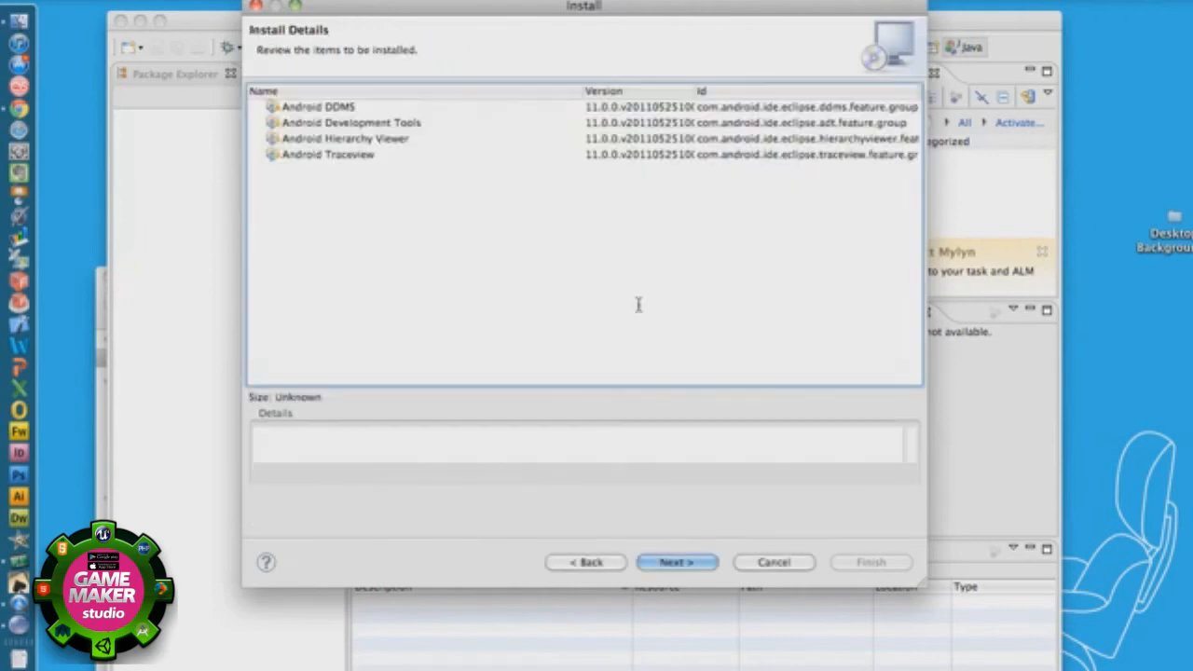
{"action": "left_click", "coordinate": [317, 106]}
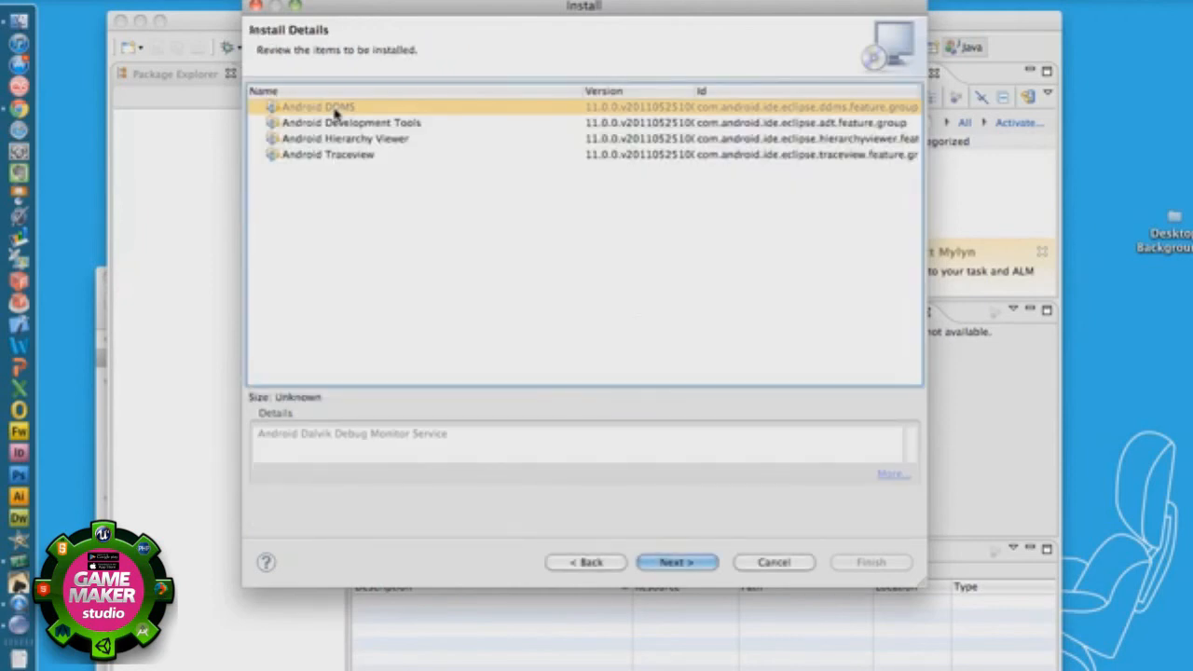
{"action": "left_click", "coordinate": [345, 138]}
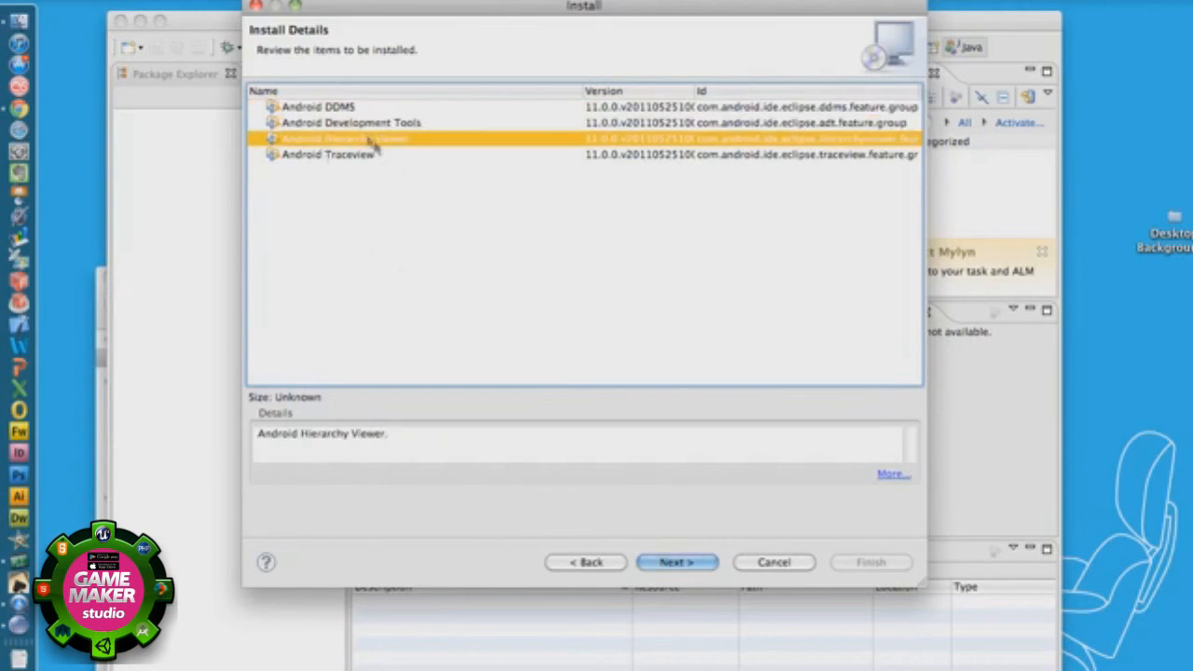
{"action": "left_click", "coordinate": [675, 563]}
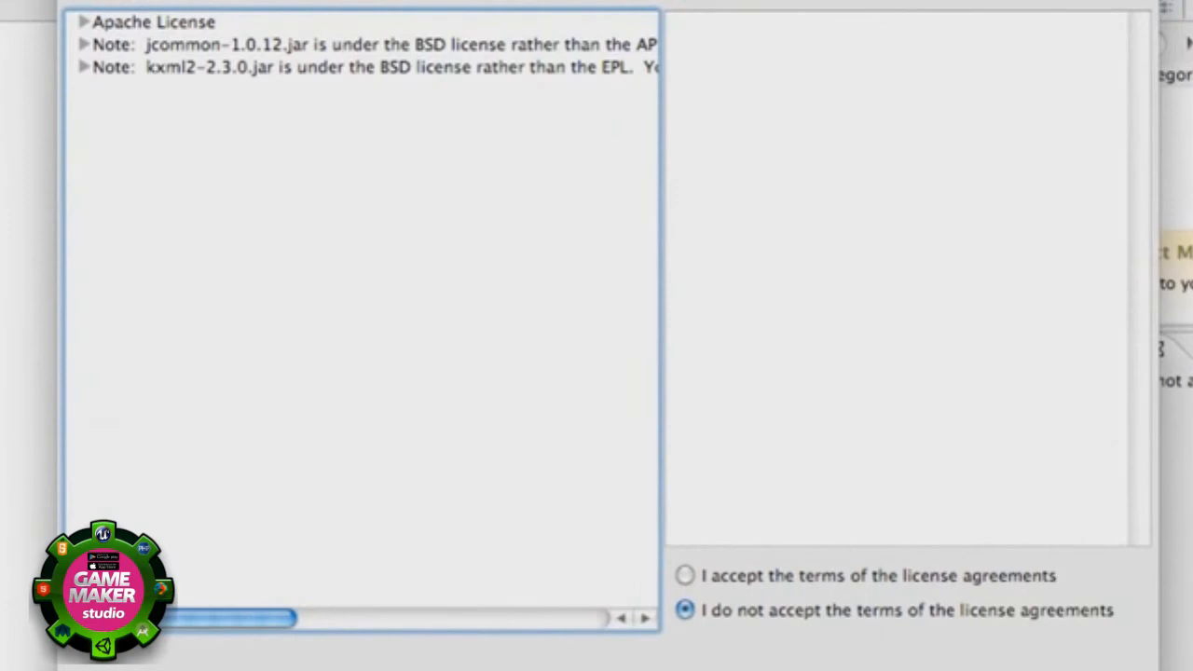
Read the Apache, jcommon BSD and kxml2 licenses and accept the license agreement terms
{"action": "left_click", "coordinate": [153, 22]}
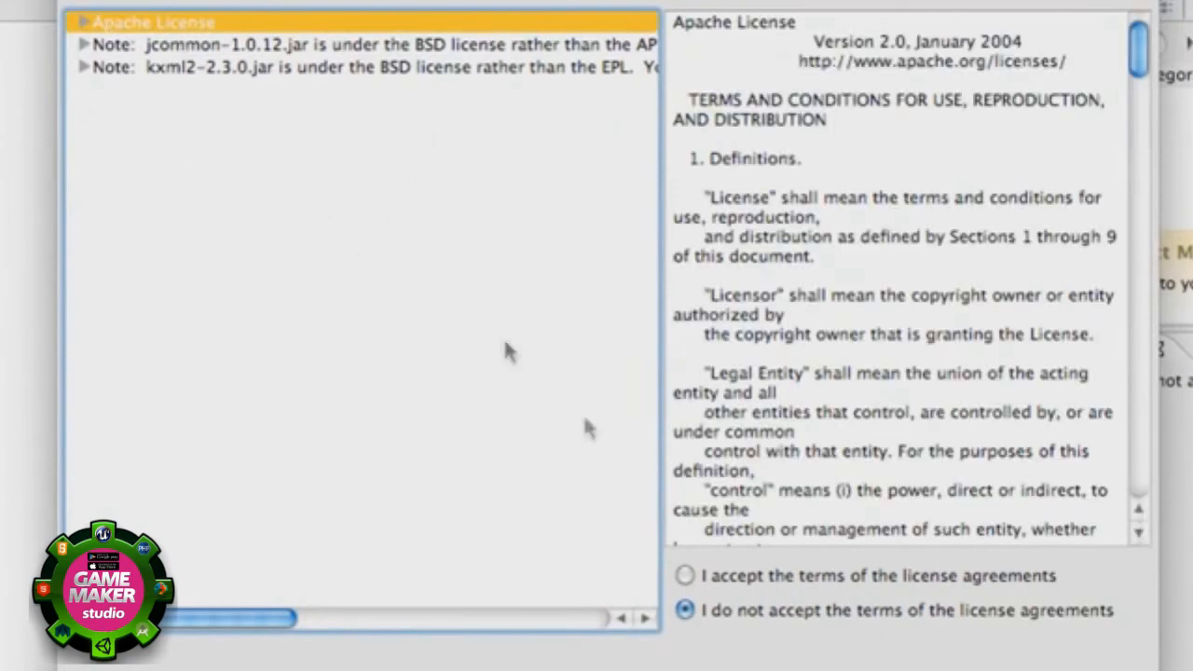
{"action": "left_click", "coordinate": [686, 573]}
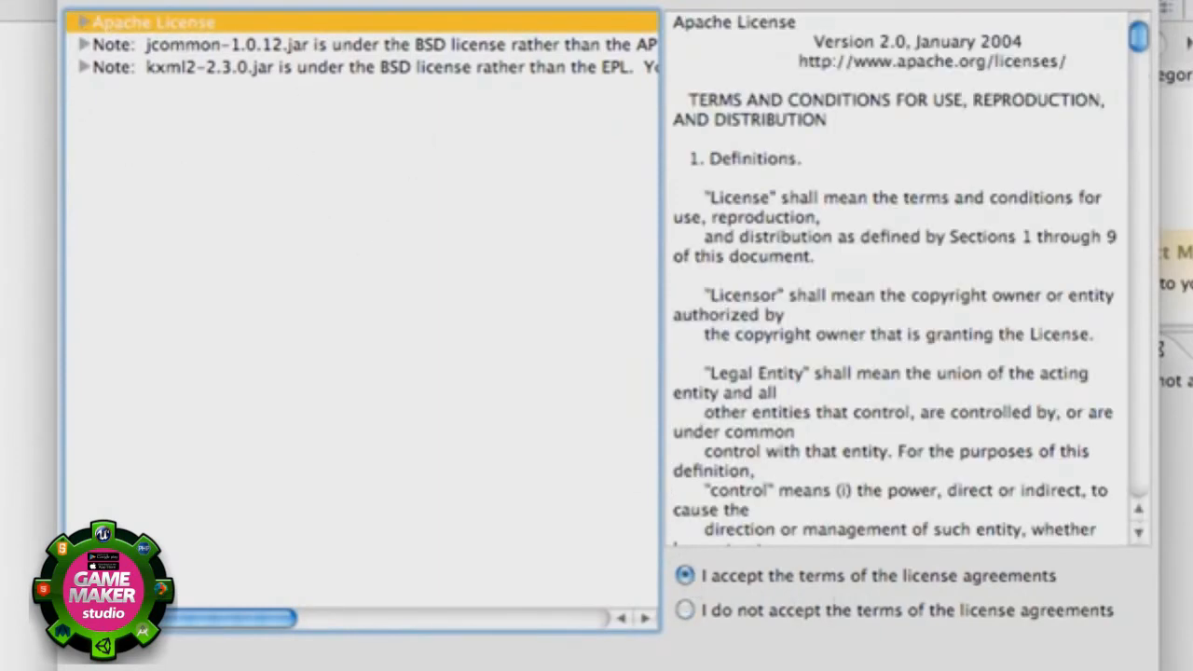
{"action": "left_click", "coordinate": [373, 44]}
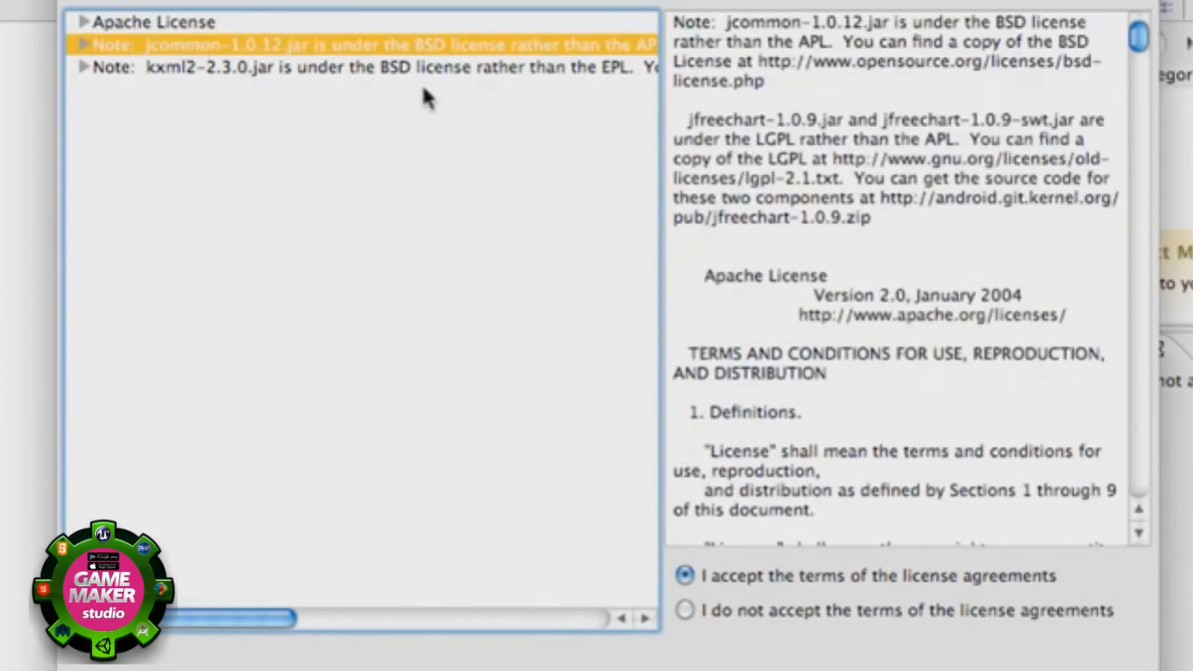
{"action": "left_click", "coordinate": [373, 67]}
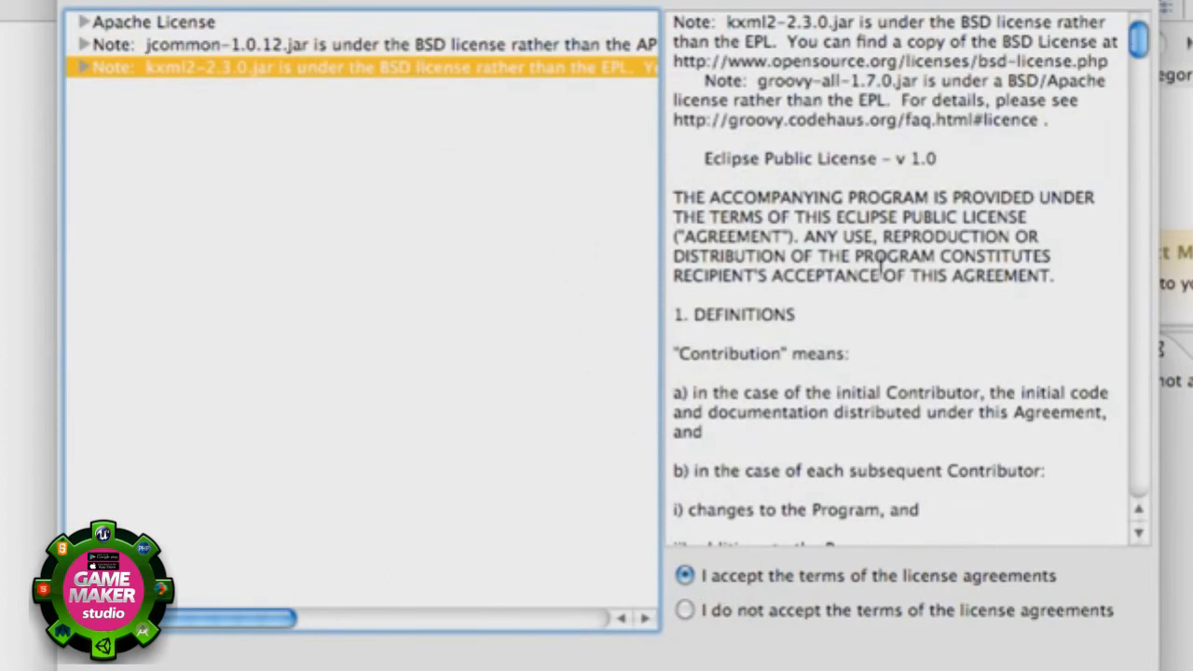
{"action": "scroll", "scroll_direction": "down", "scroll_amount": 3}
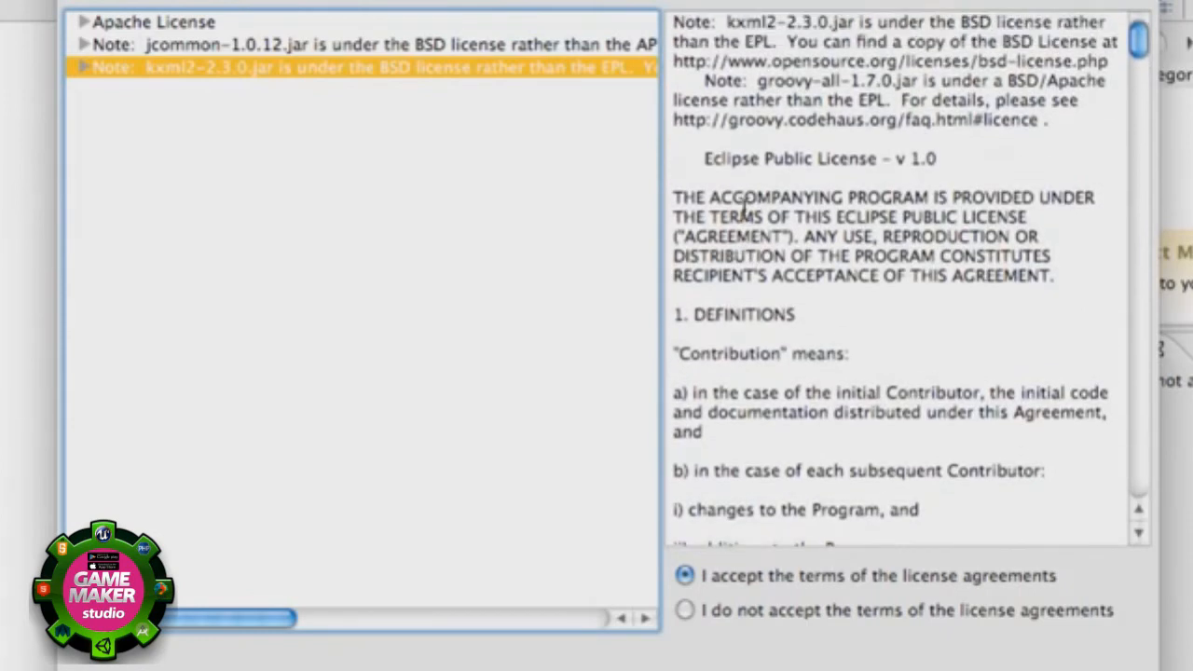
{"action": "mouse_move", "coordinate": [853, 227]}
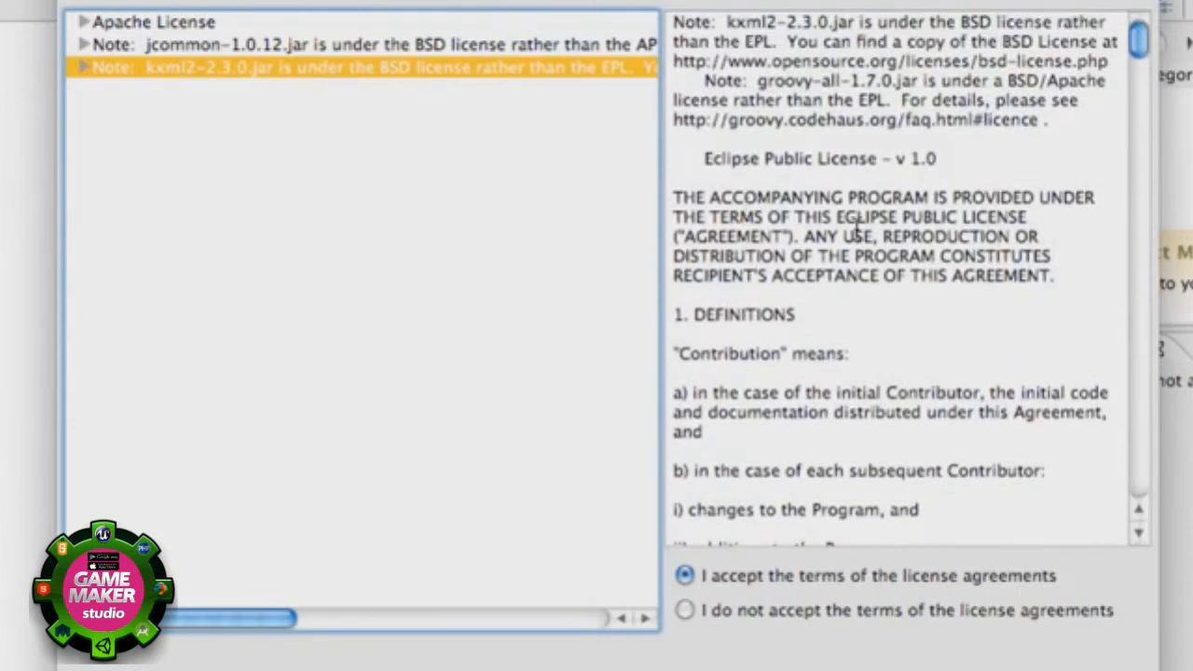
{"action": "mouse_move", "coordinate": [801, 317]}
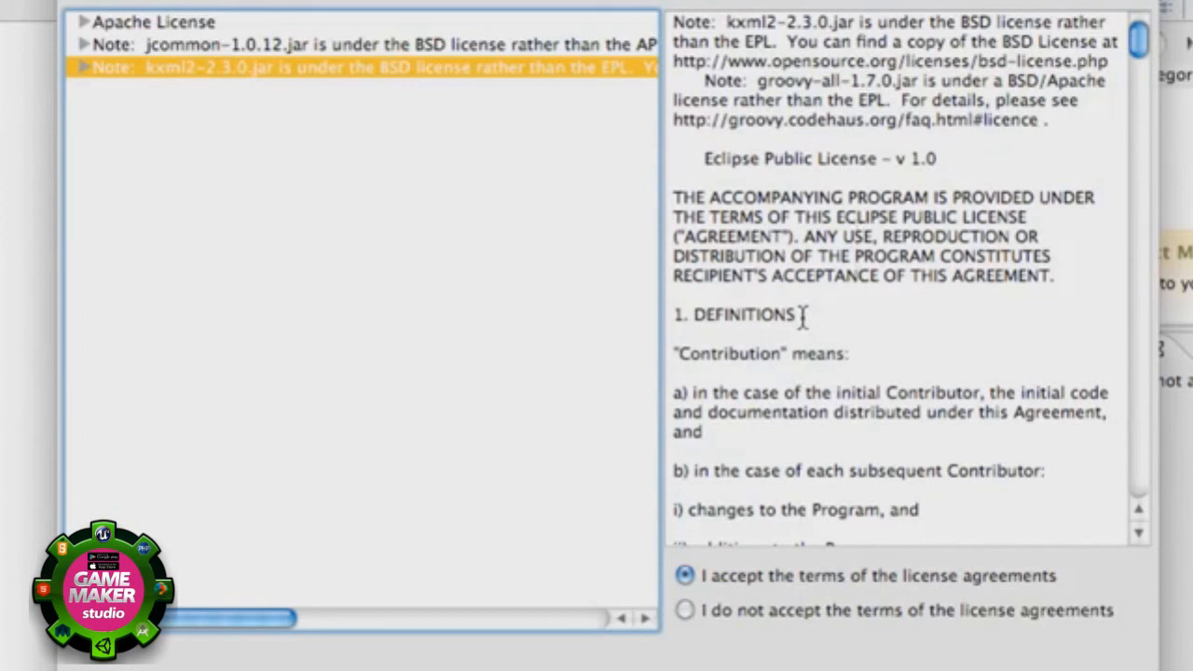
{"action": "scroll", "scroll_direction": "down", "scroll_amount": 3}
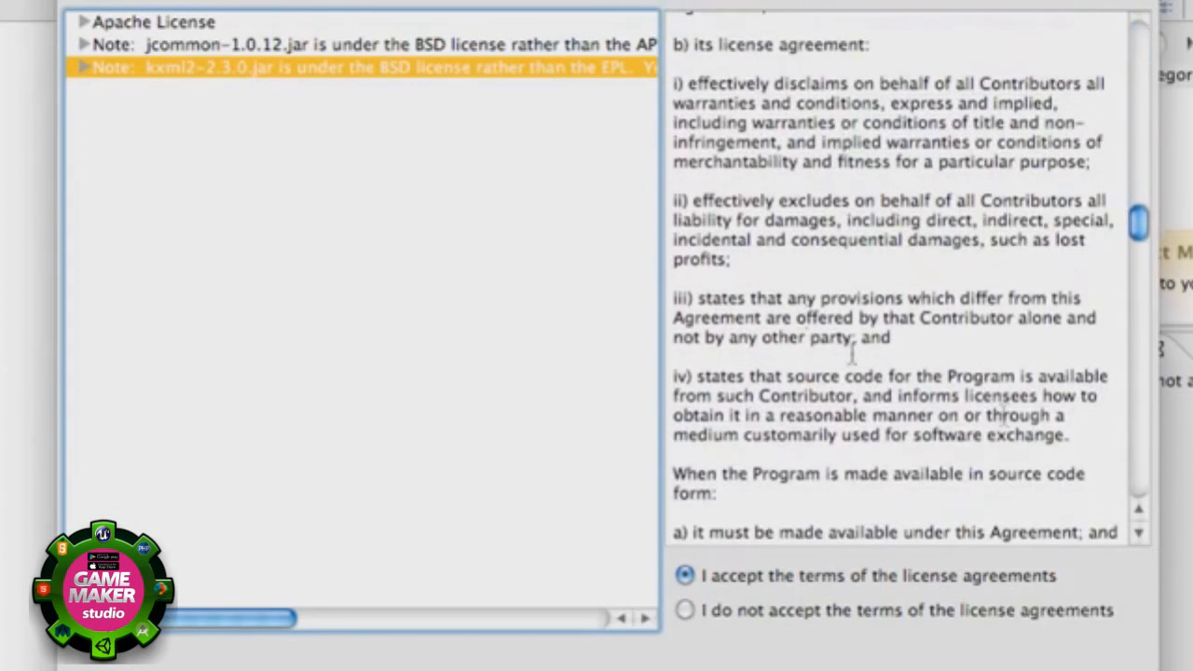